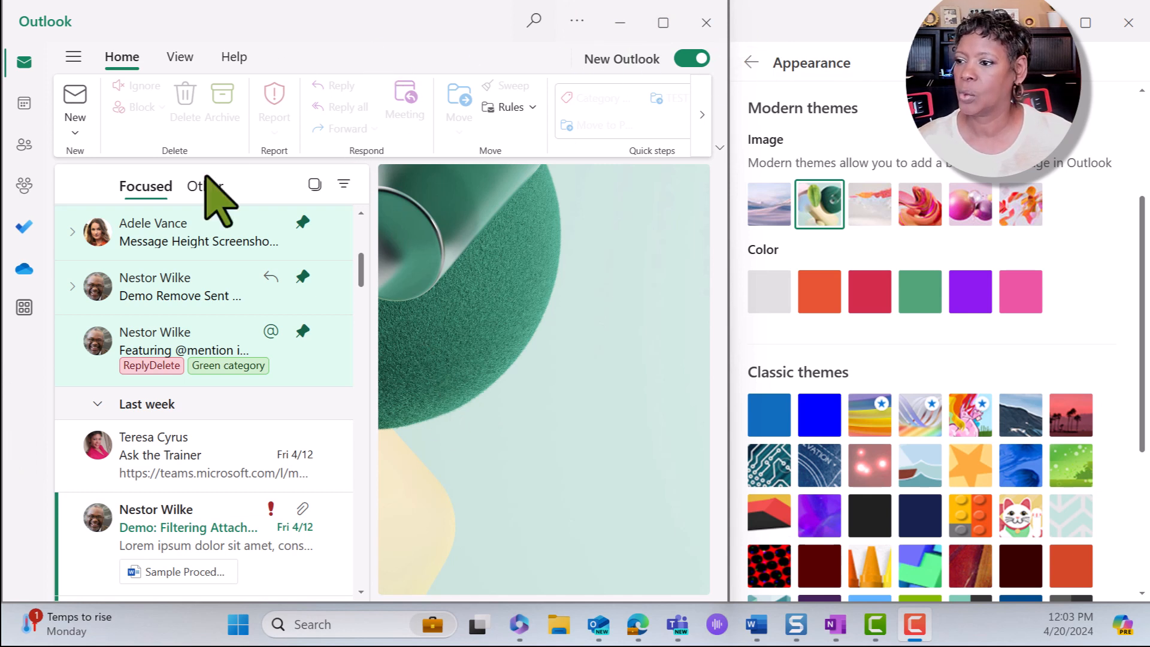
mouse_move(206, 23)
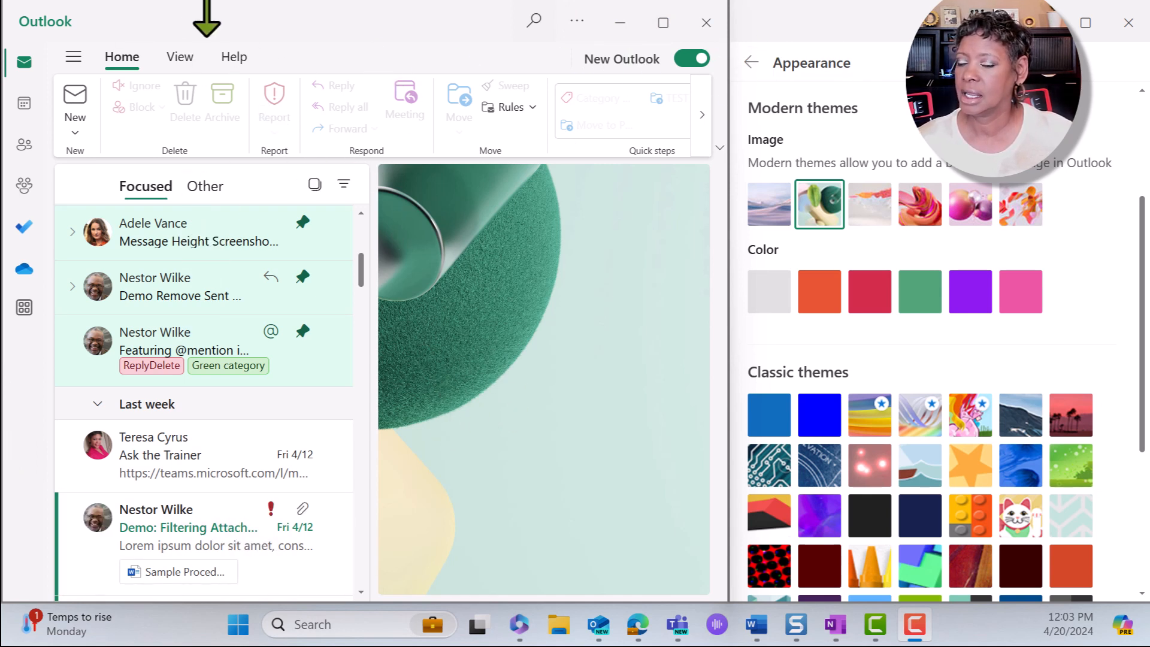
mouse_move(220, 59)
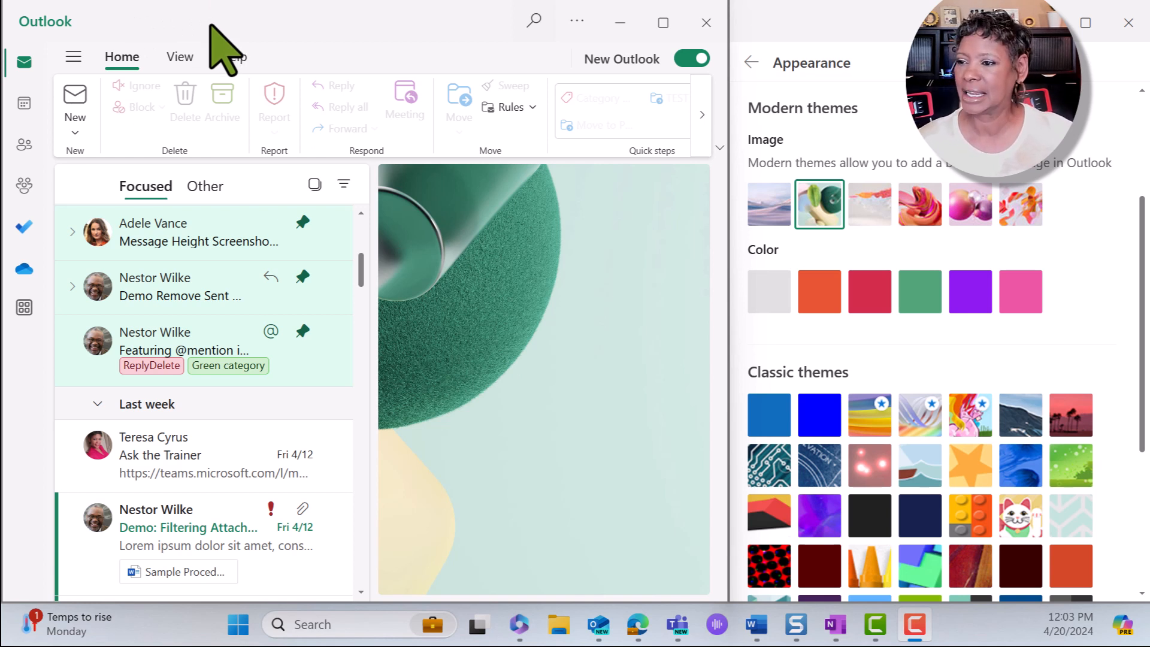
mouse_move(193, 81)
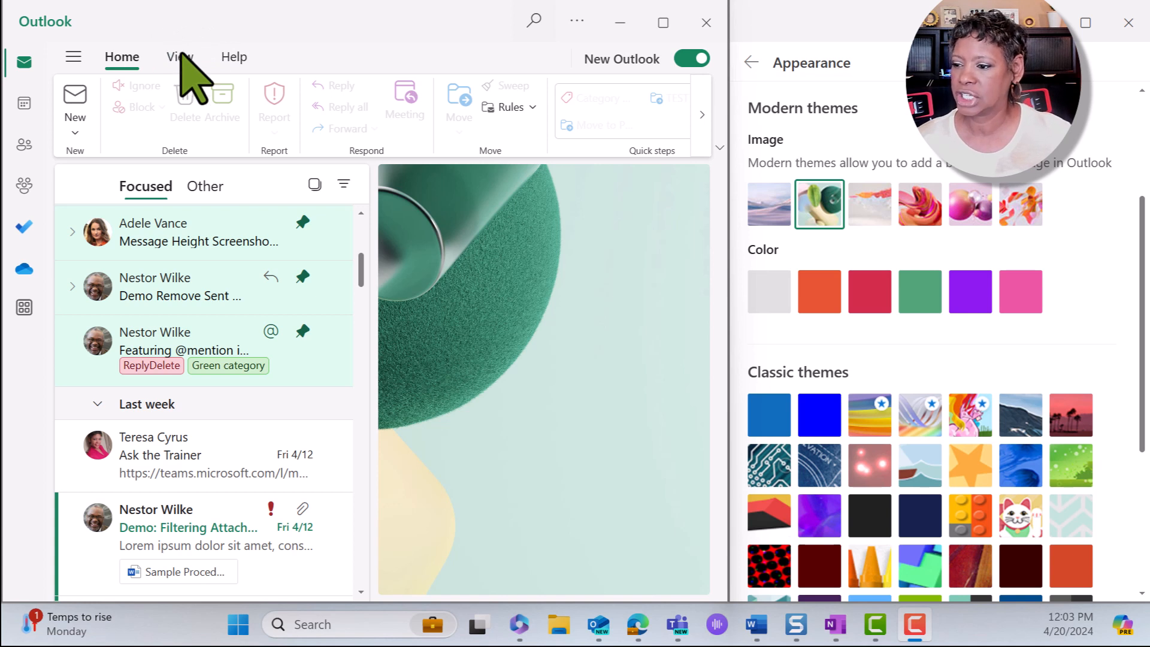
mouse_move(323, 396)
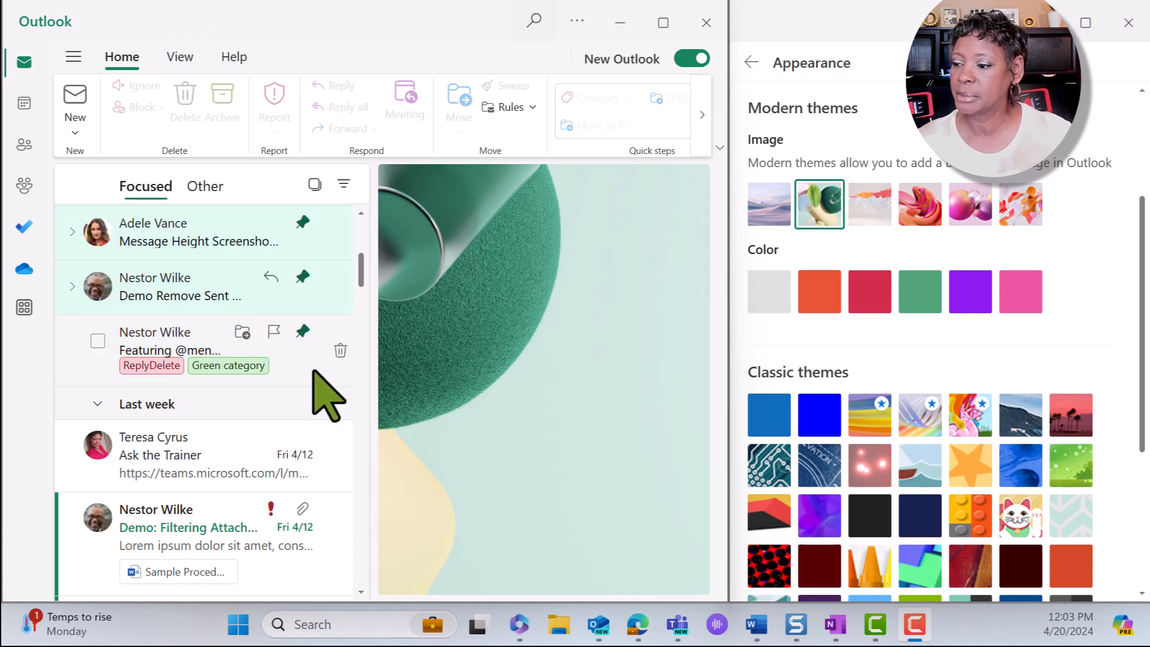
mouse_move(311, 374)
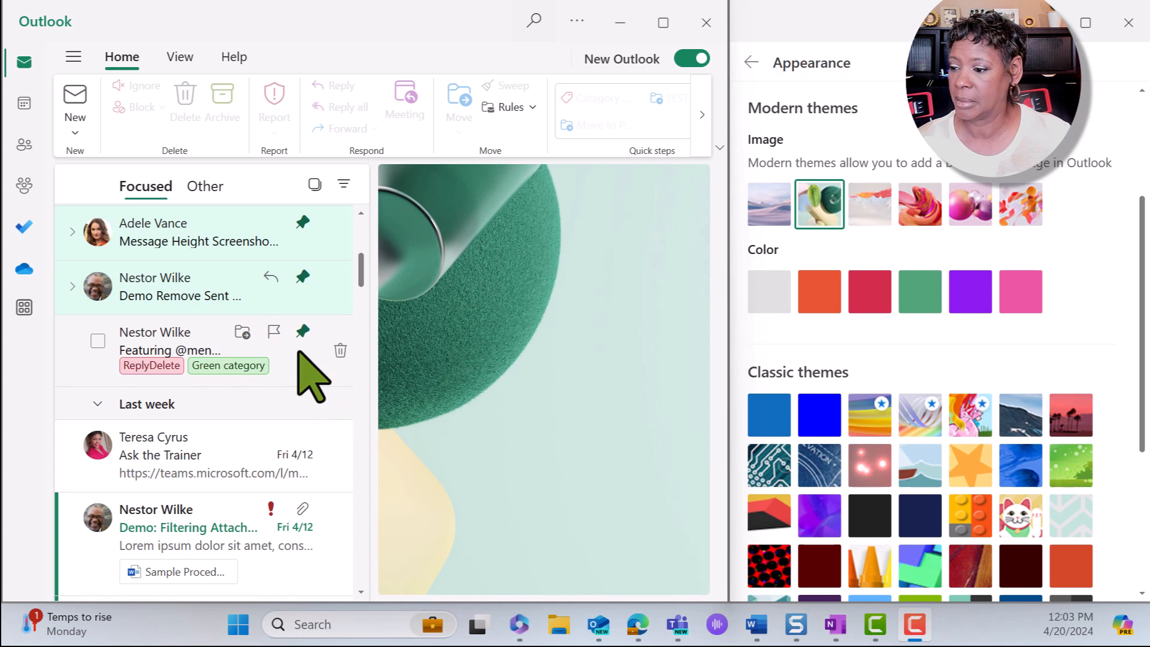
mouse_move(235, 477)
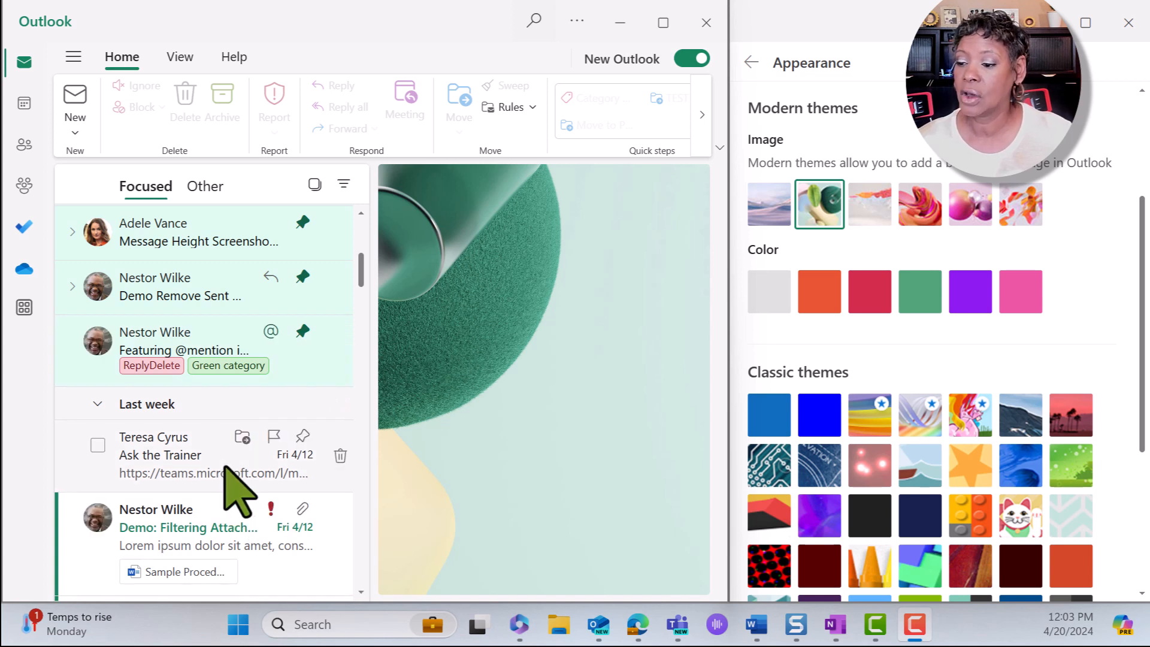
mouse_move(235, 507)
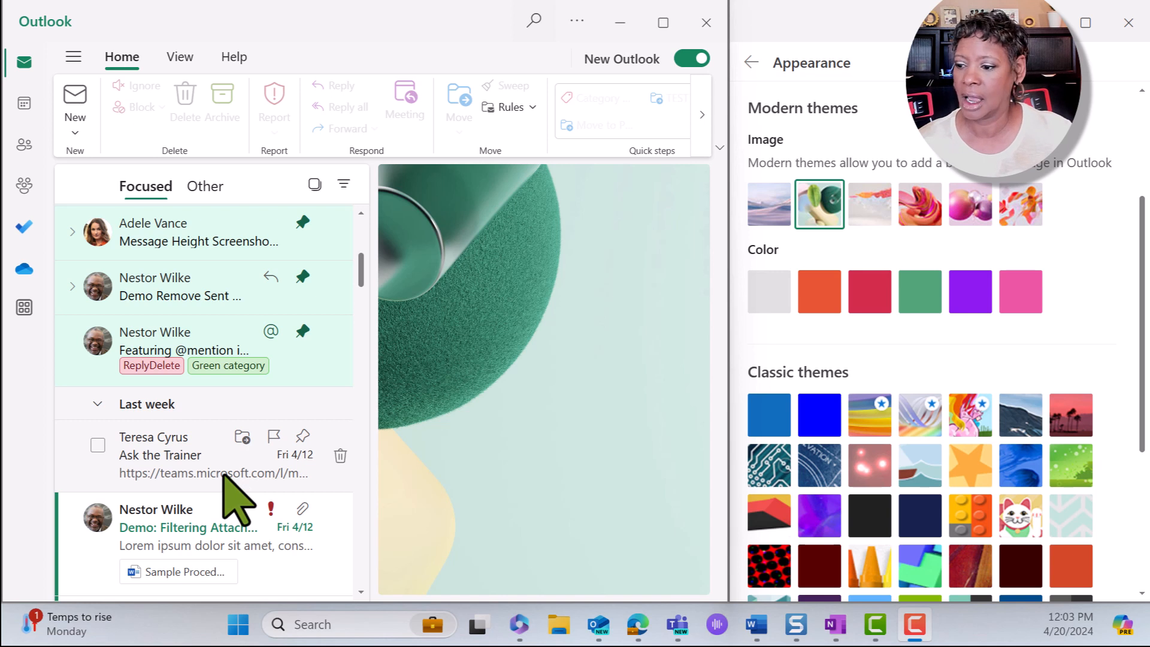
mouse_move(312, 591)
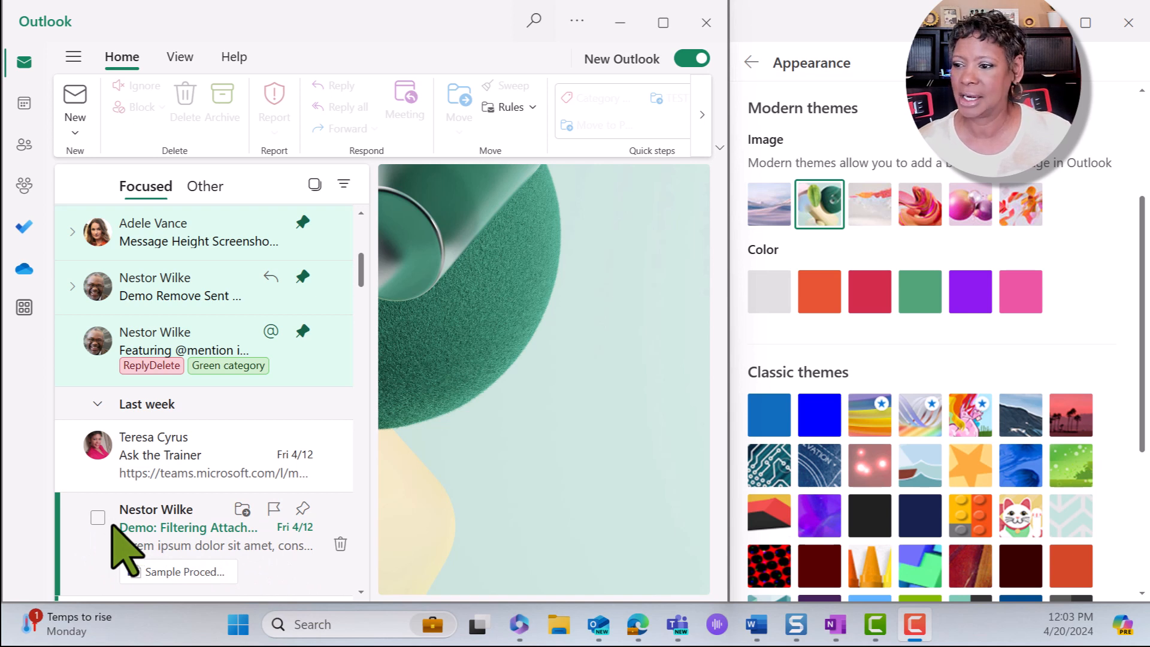
mouse_move(24, 62)
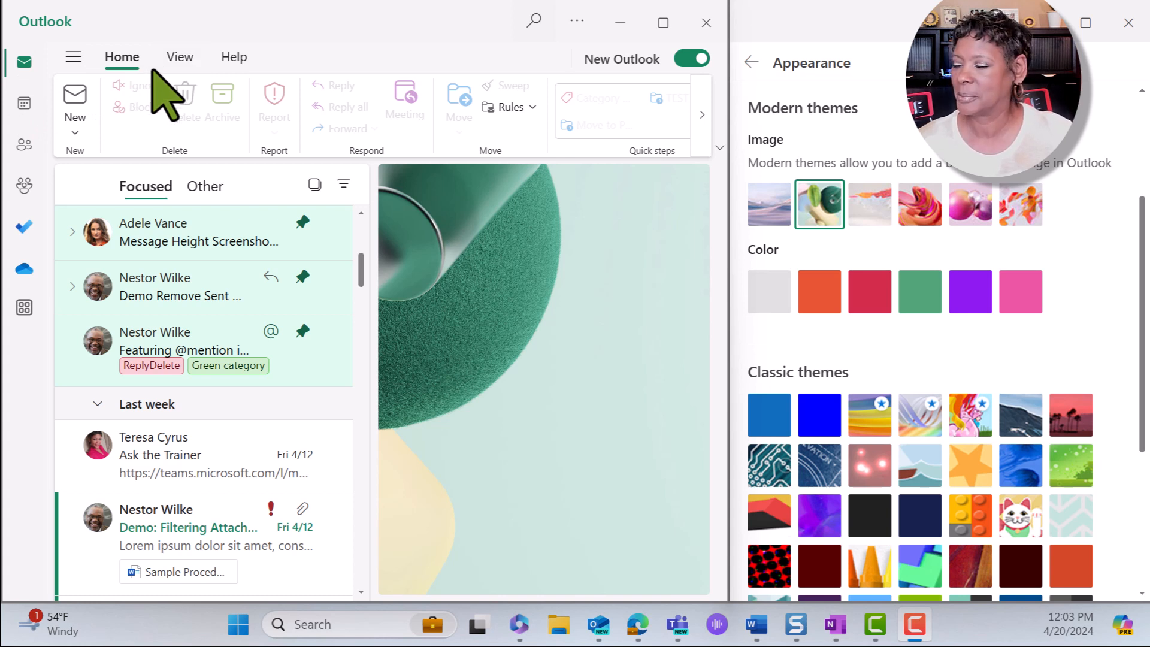
mouse_move(331, 35)
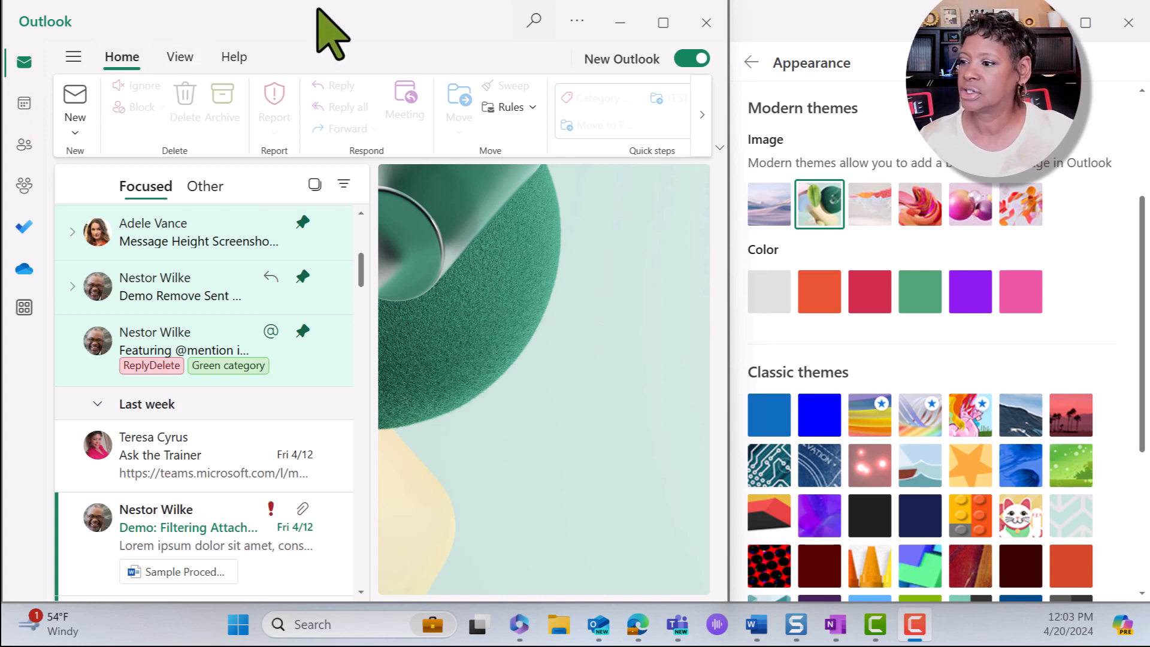
mouse_move(530, 467)
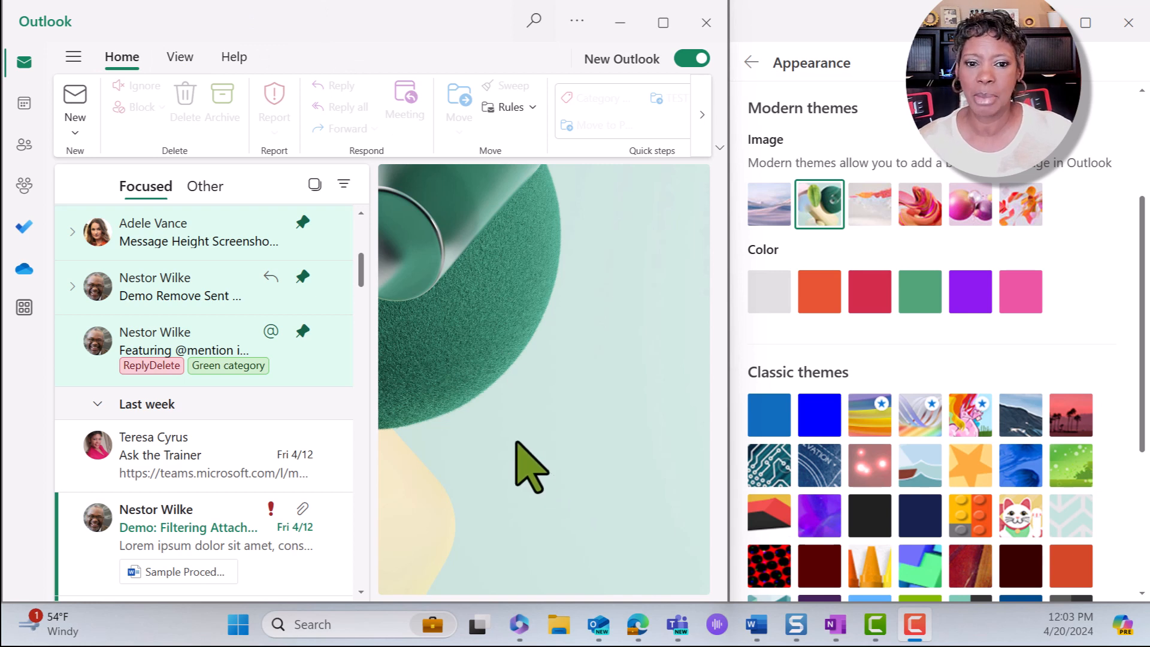
mouse_move(488, 385)
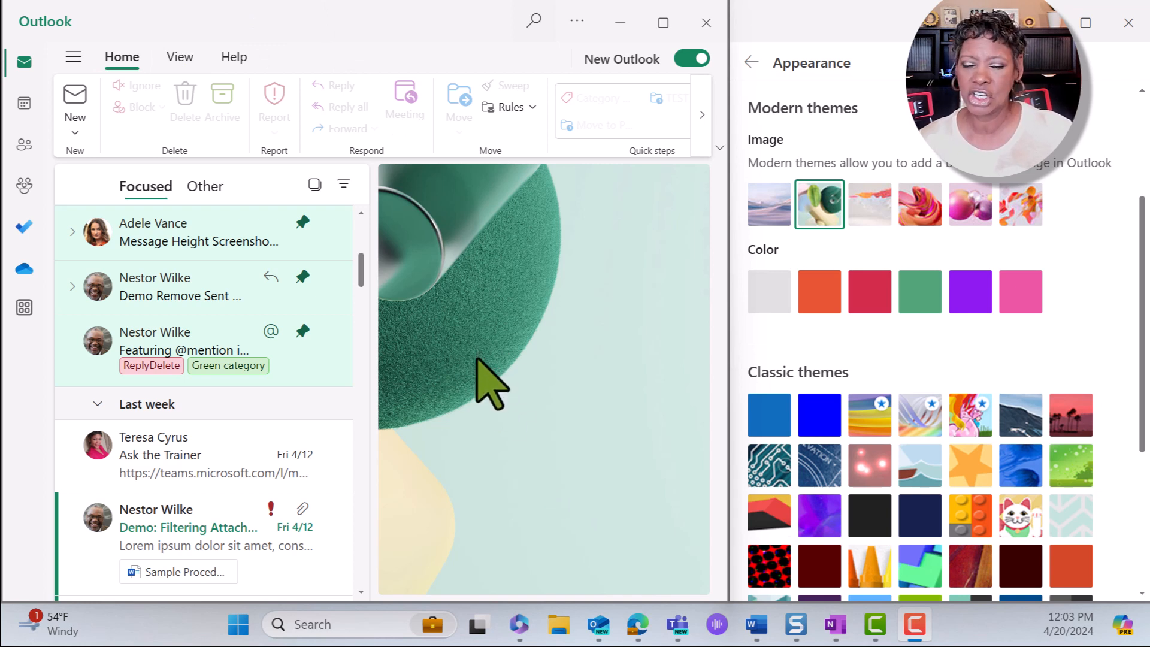
mouse_move(488, 392)
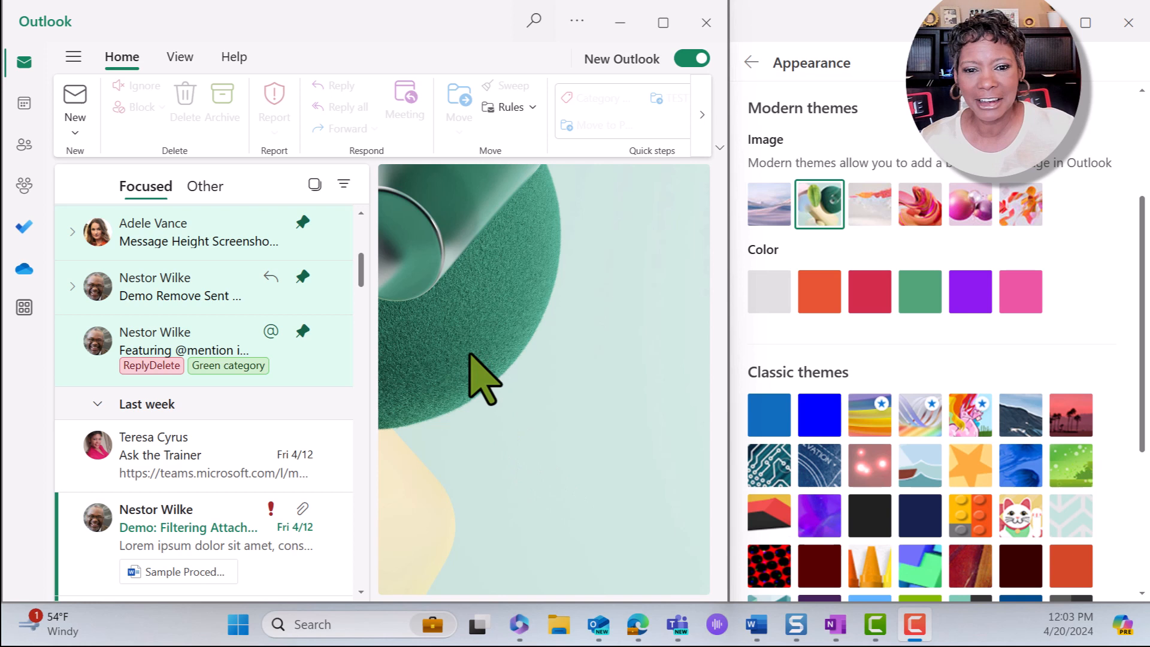
mouse_move(888, 242)
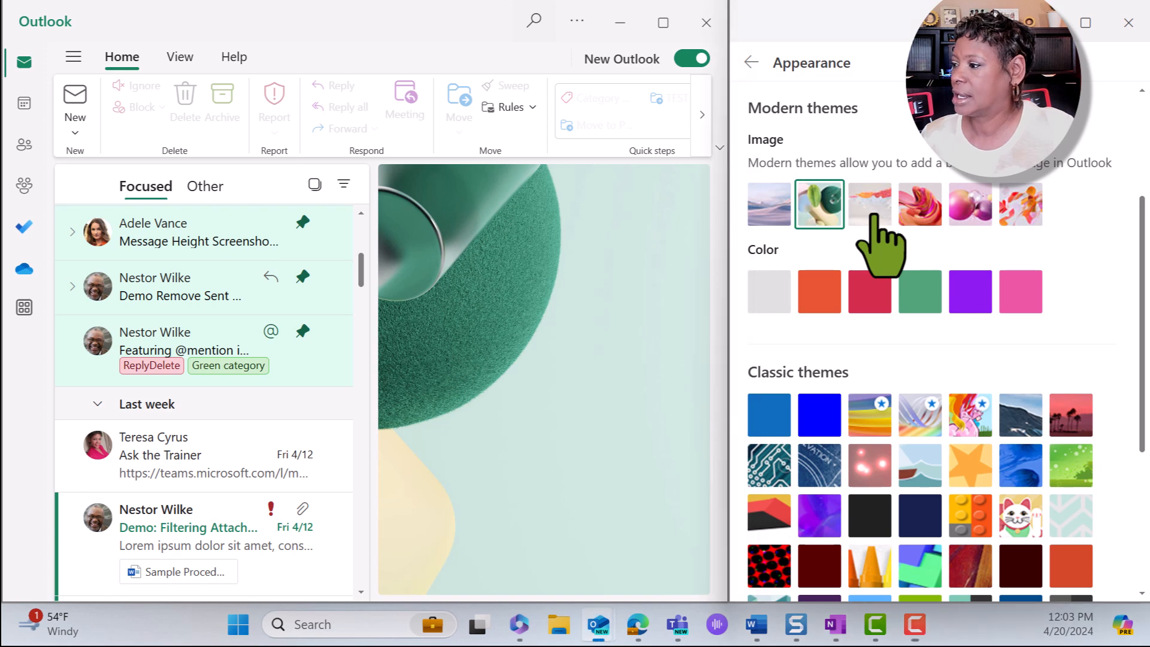
Preview the pink swirl, purple spheres and orange ribbon image themes, ending on orange ribbon.
click(920, 204)
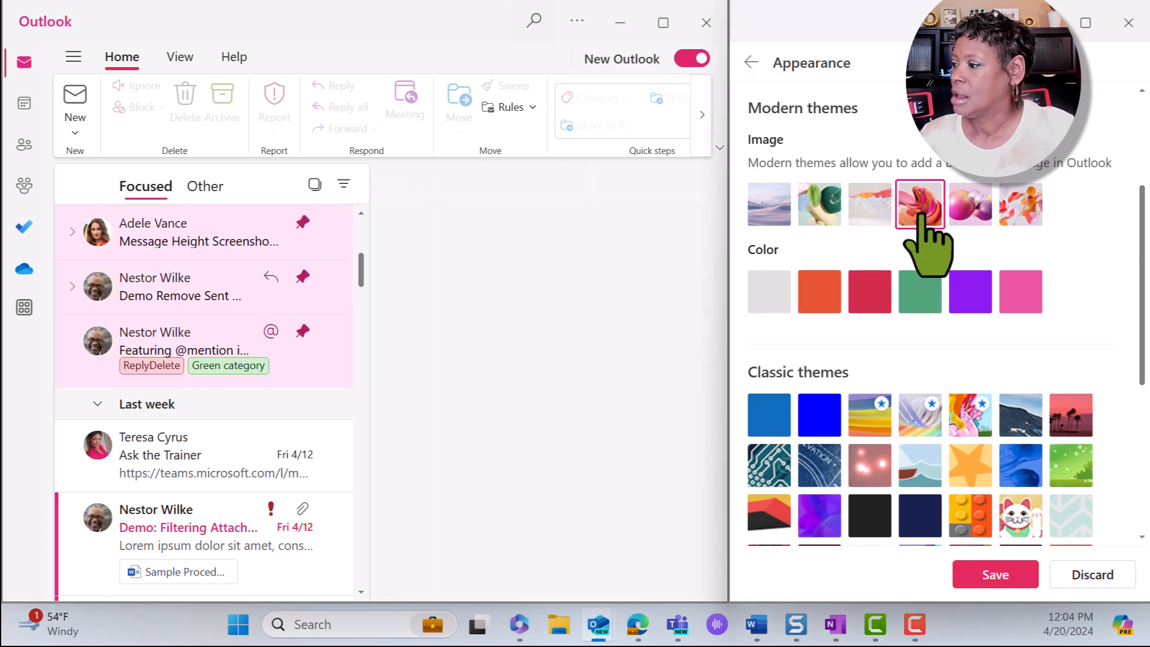
click(920, 203)
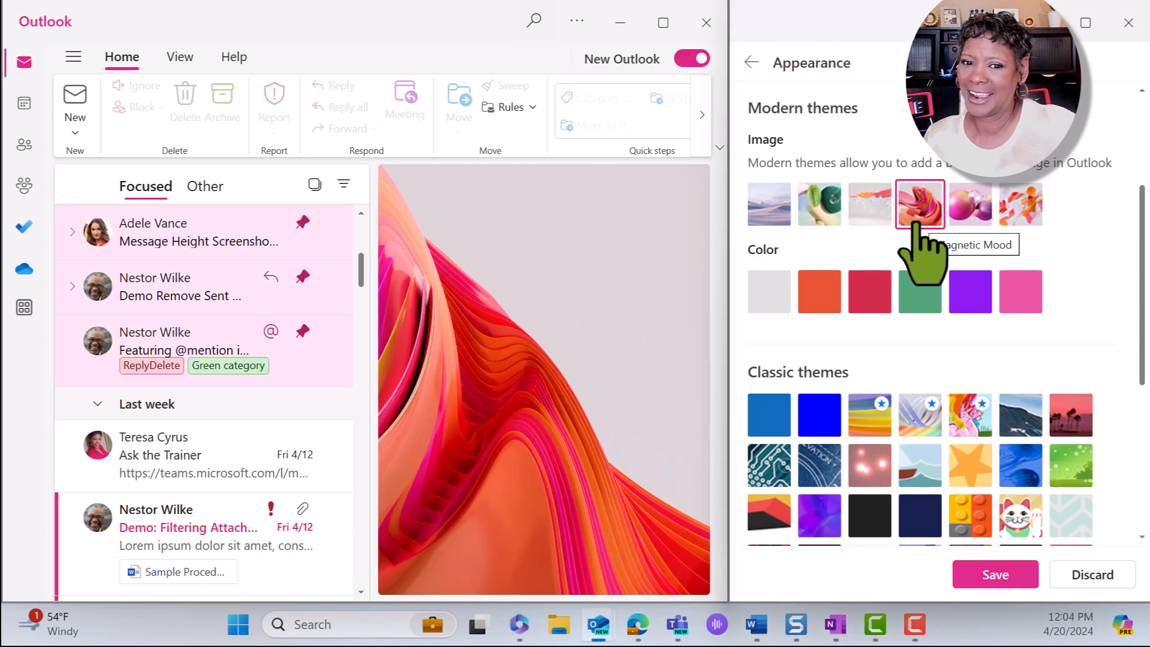
mouse_move(970, 264)
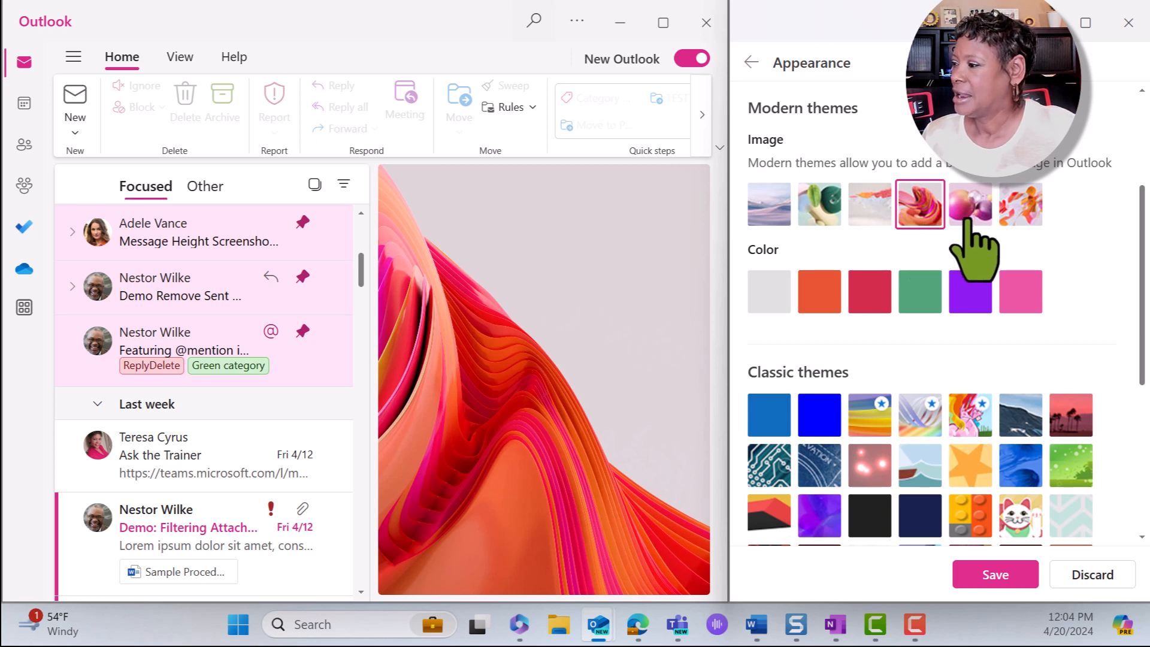
click(971, 204)
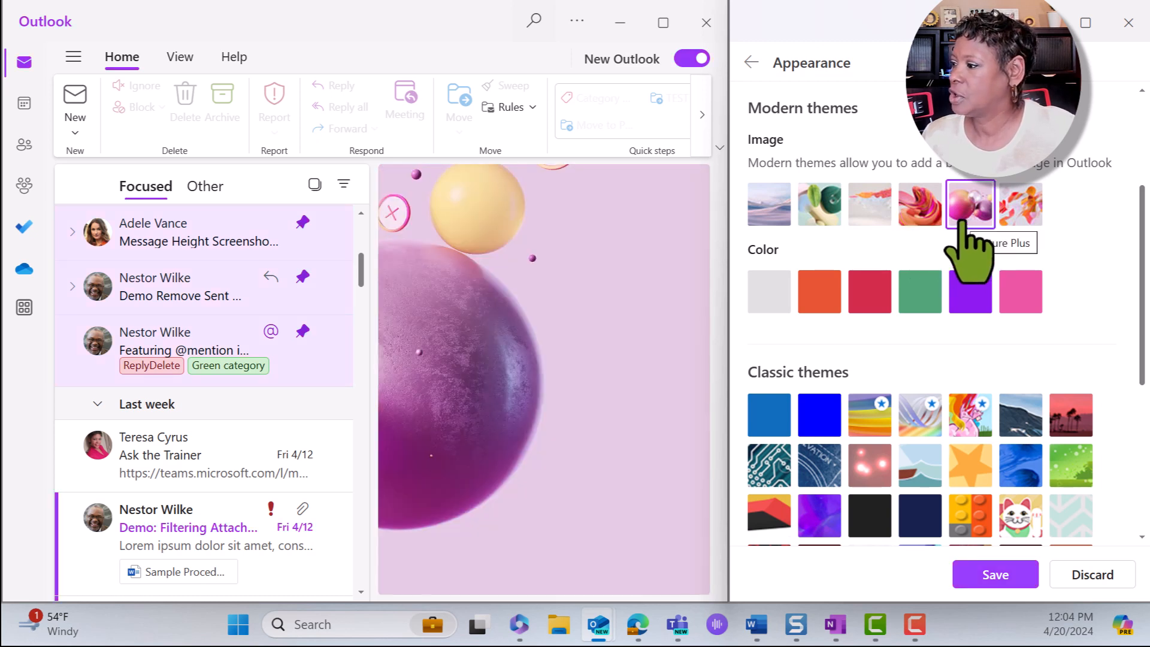
click(1020, 204)
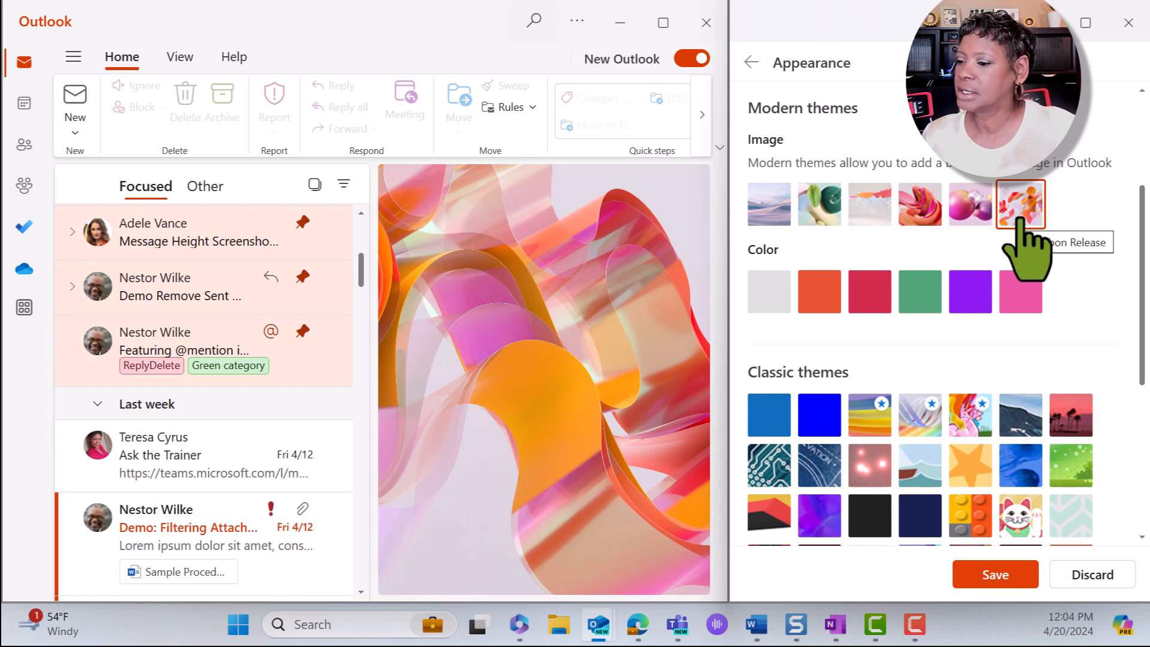
mouse_move(1020, 249)
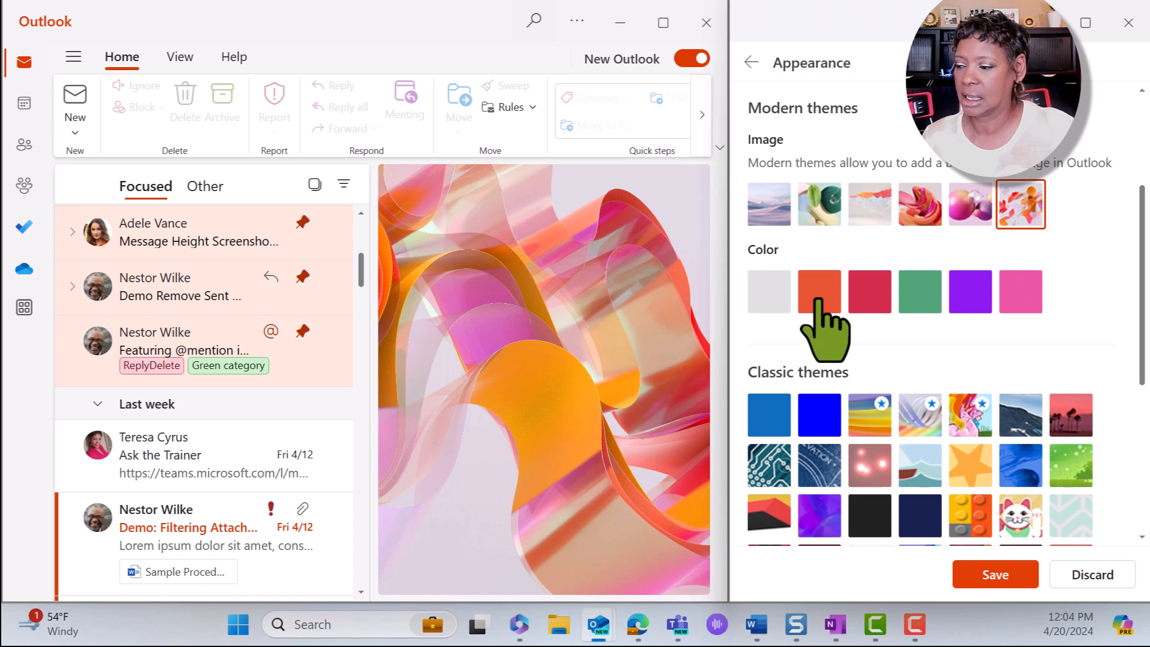
Preview the orange, red, purple and pink color themes, ending on solid pink.
click(819, 291)
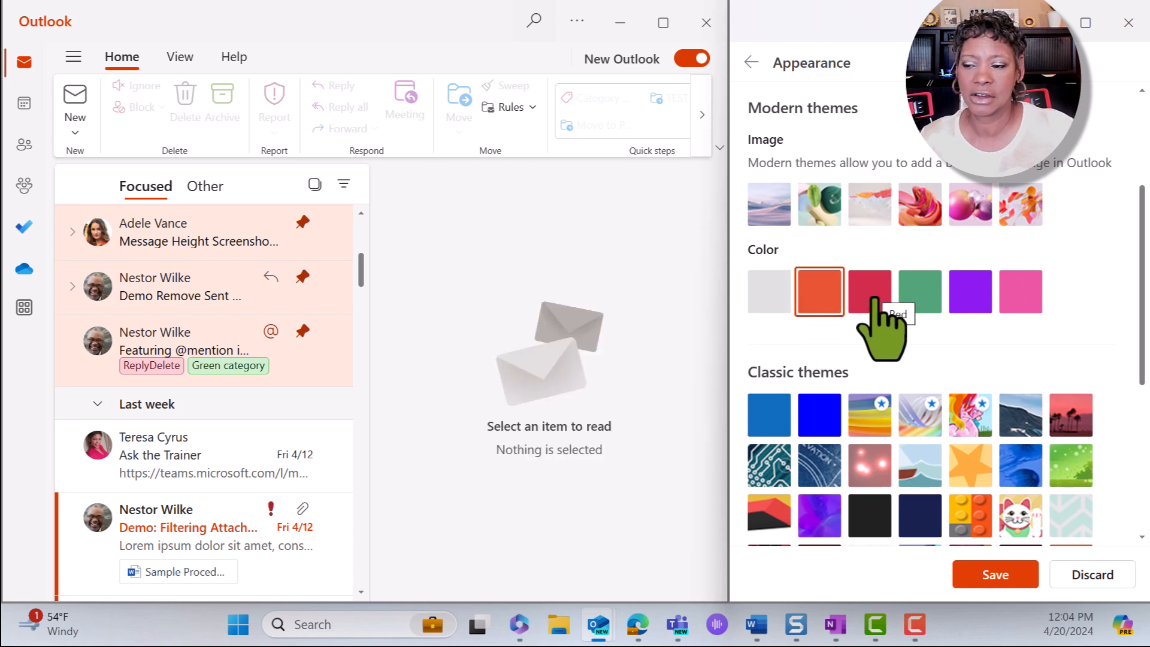
click(869, 292)
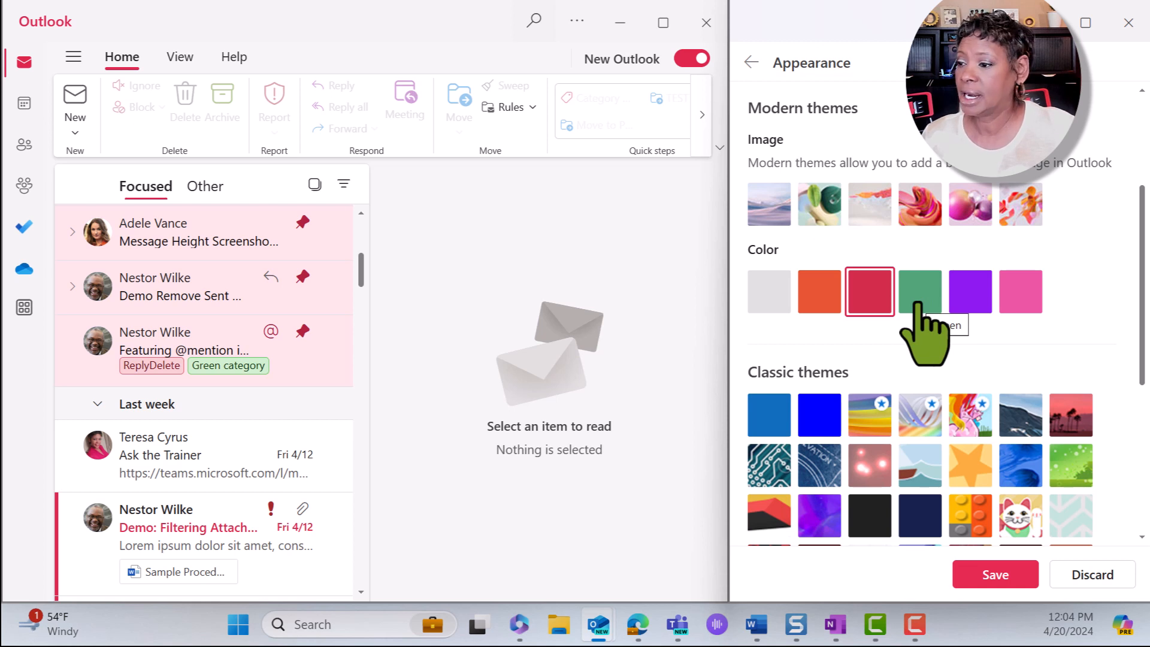
click(970, 291)
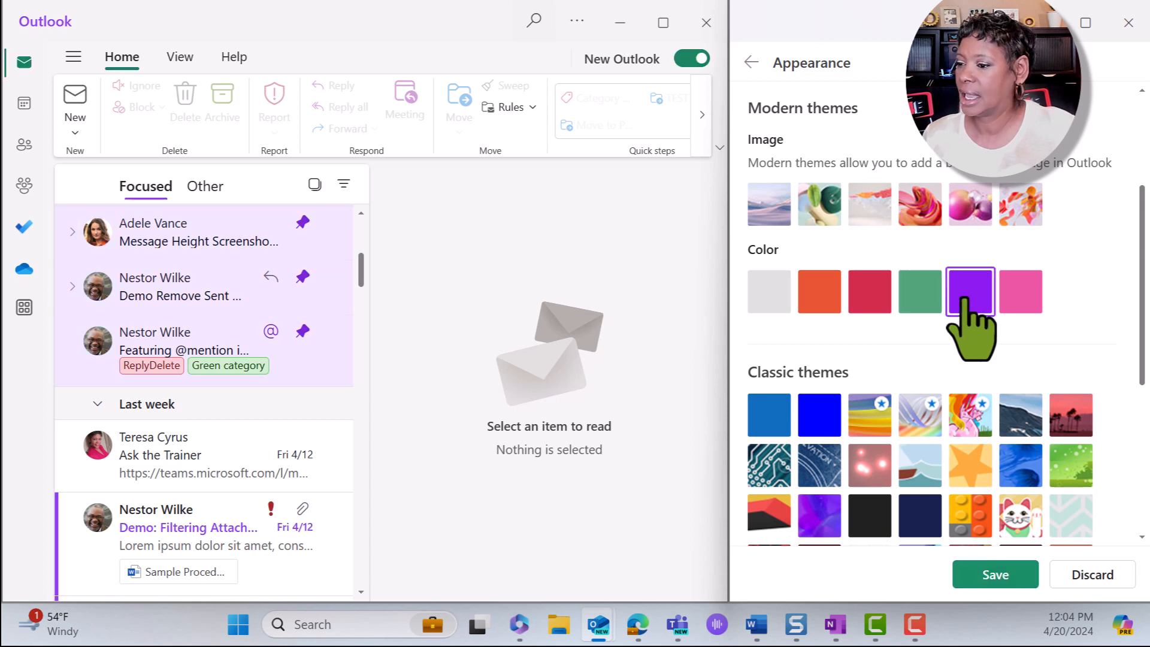
click(1020, 291)
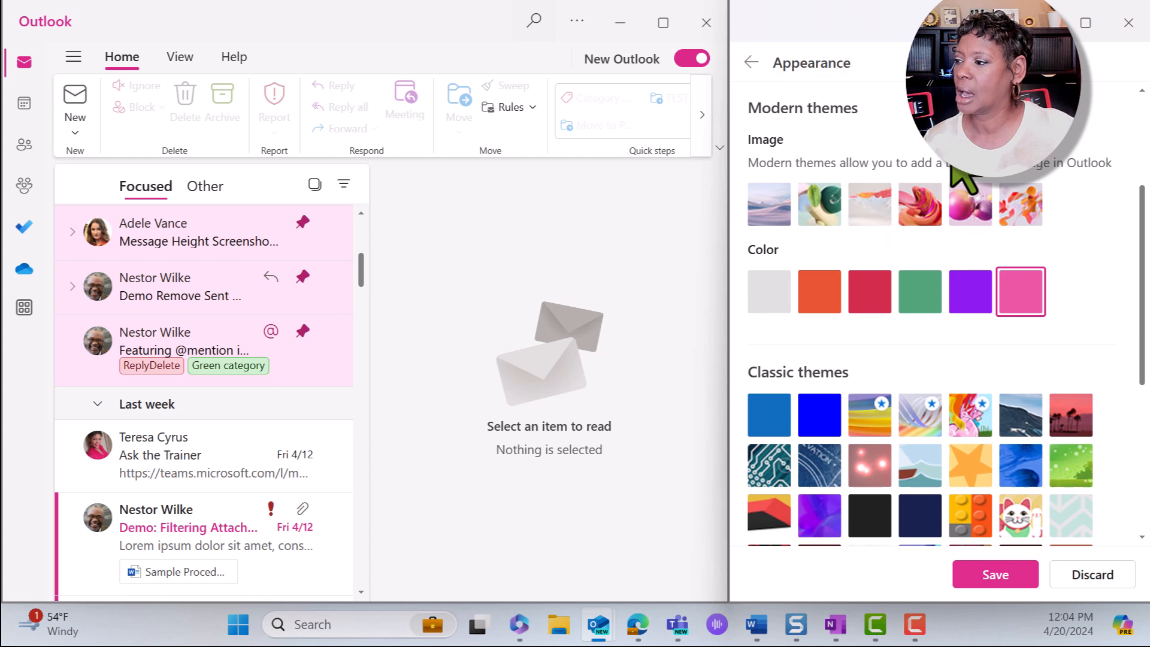
scroll(down, 3)
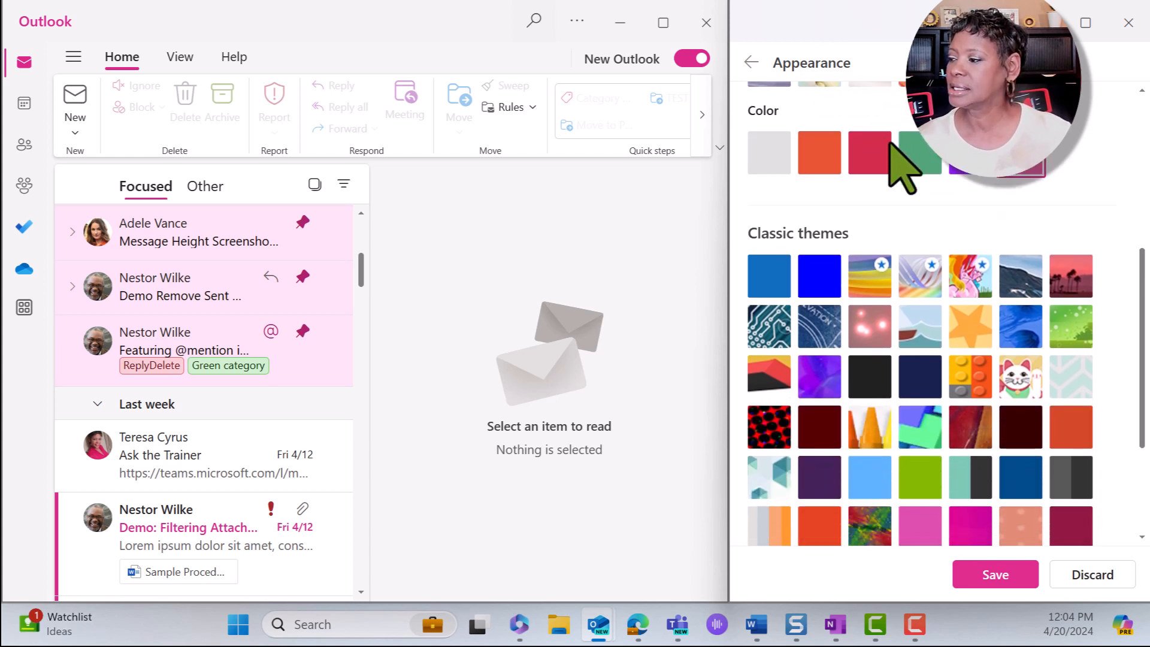
Under Classic themes, preview the rainbow theme, then apply the Strawberry theme.
scroll(down, 3)
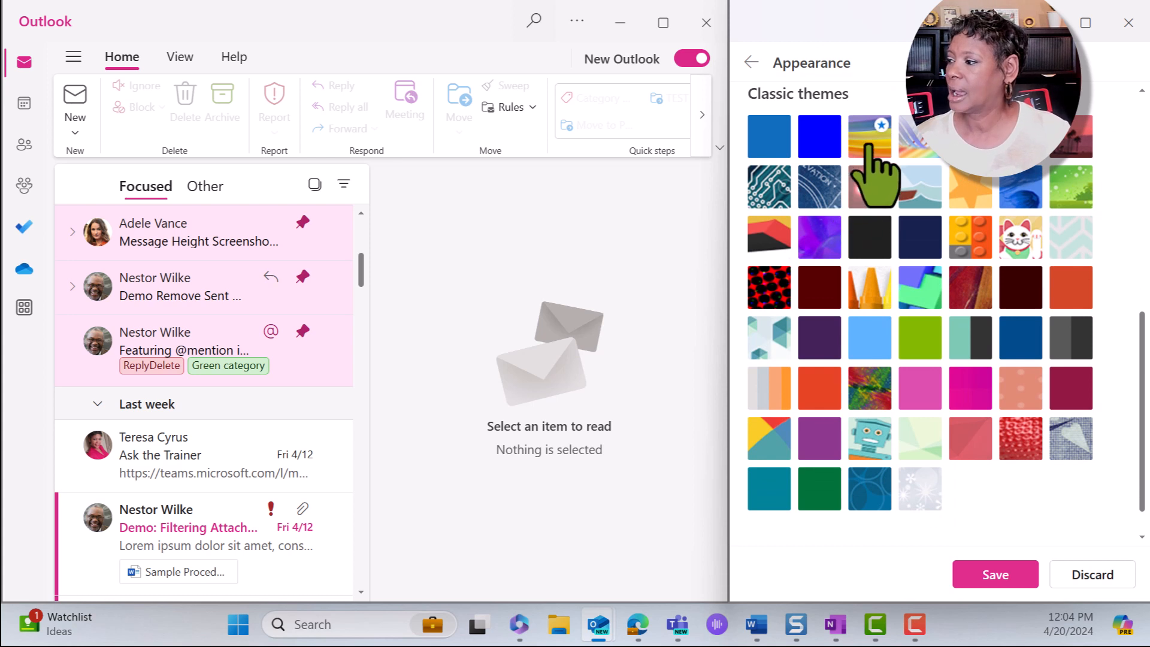
click(870, 137)
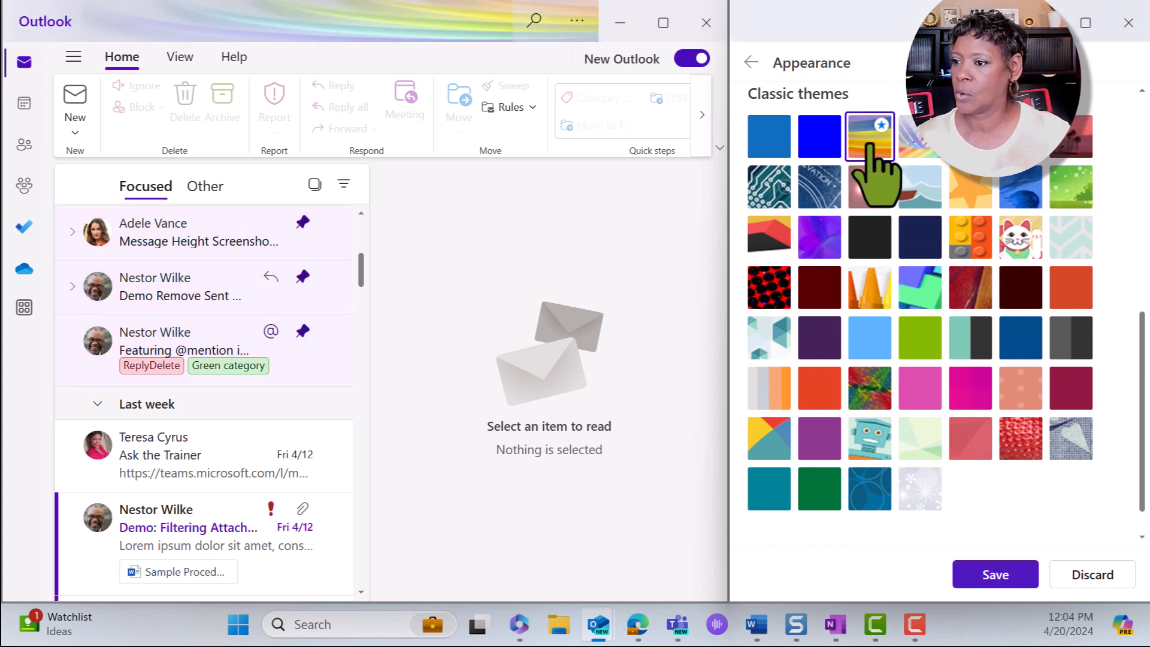
mouse_move(360, 59)
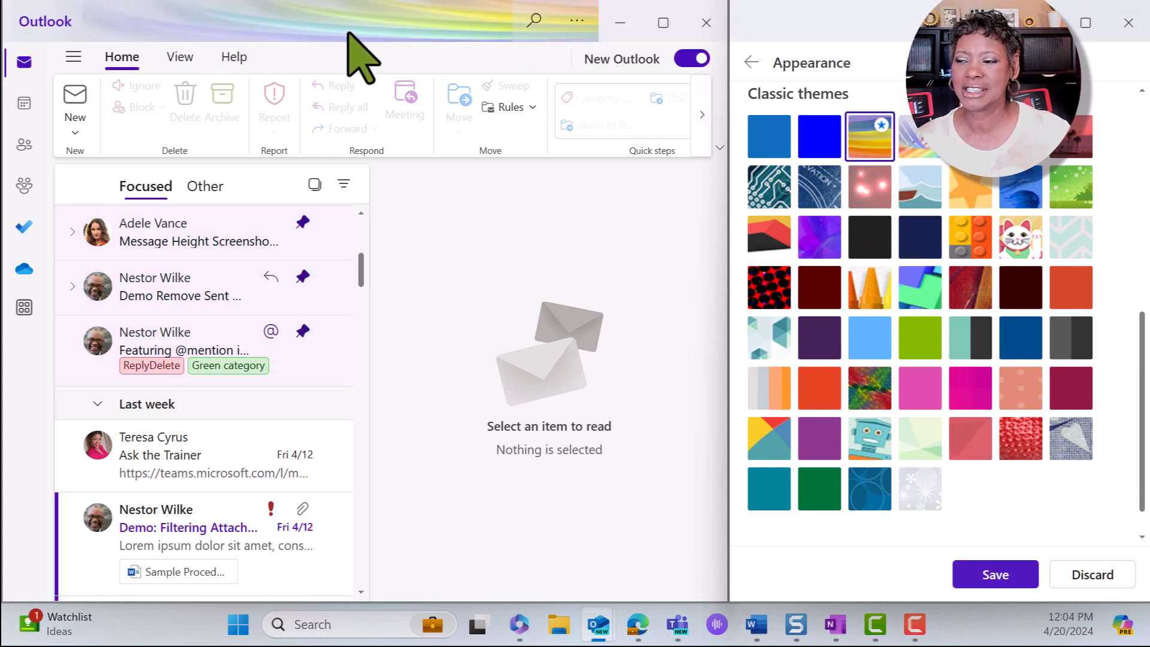
mouse_move(323, 81)
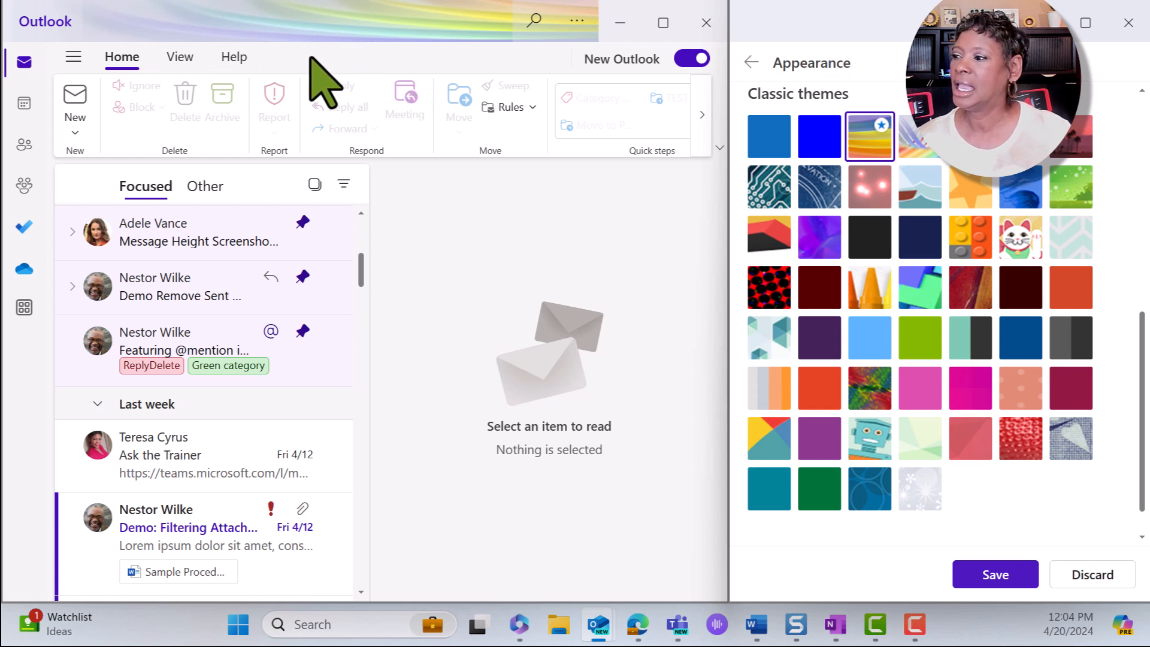
mouse_move(517, 408)
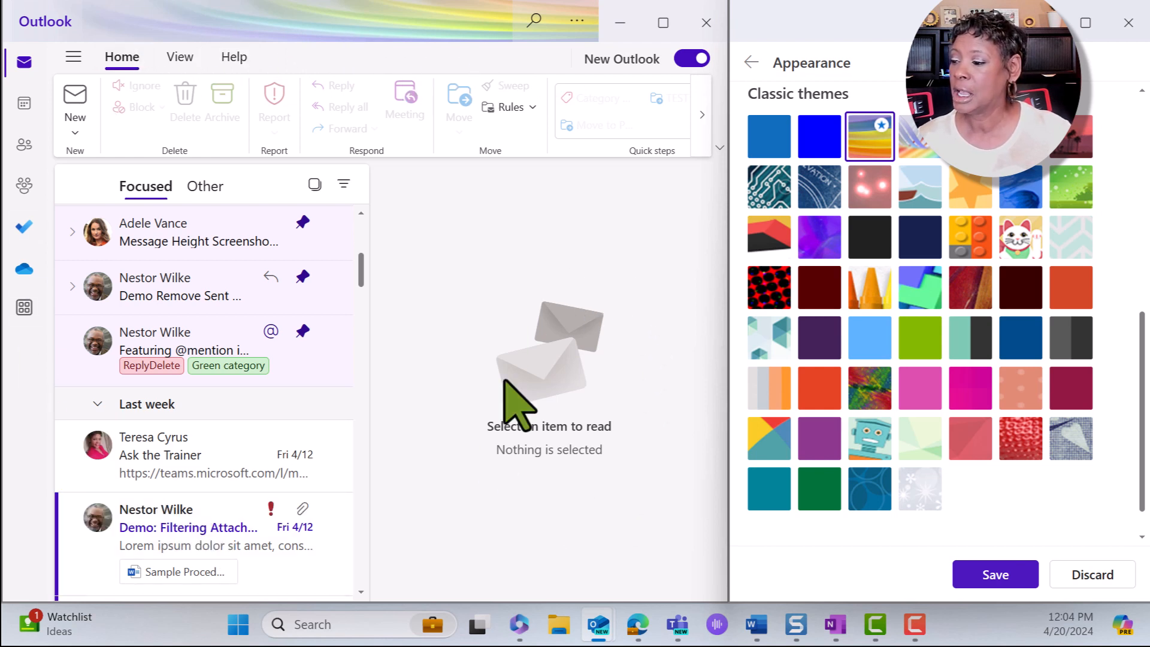
mouse_move(502, 580)
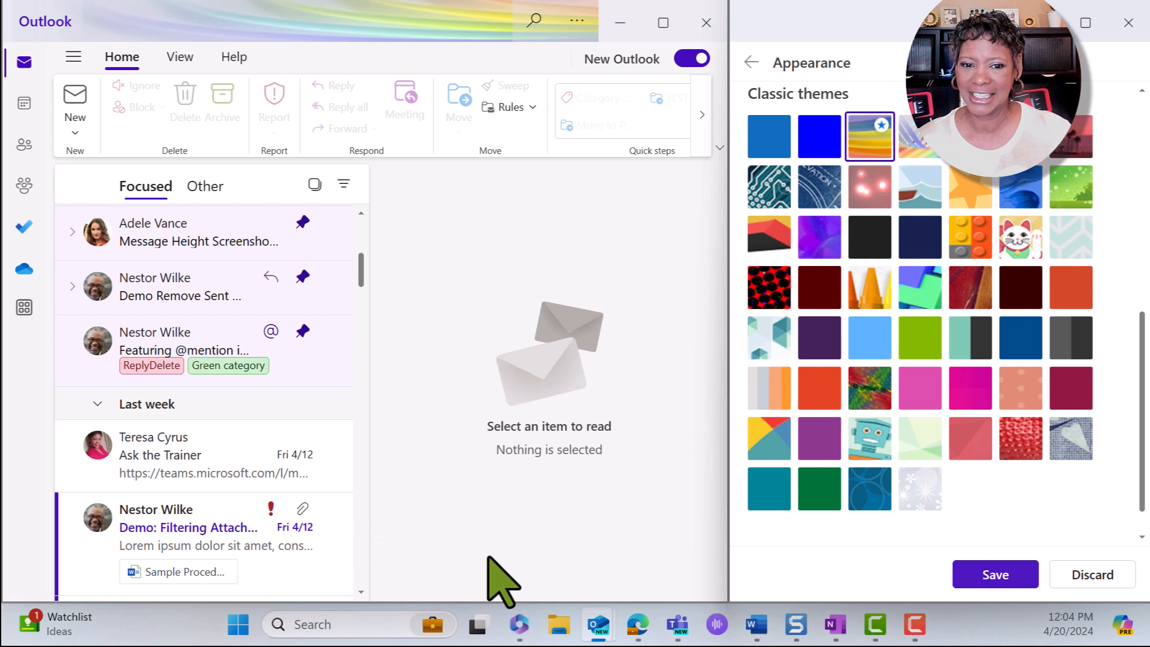
mouse_move(510, 576)
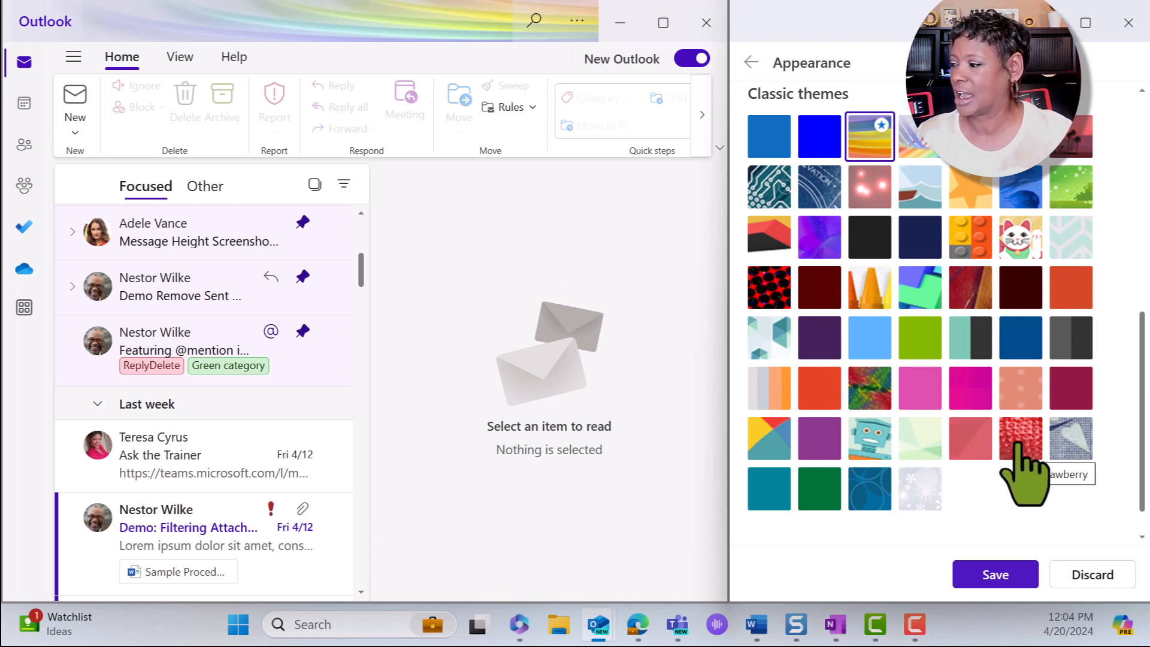
click(1020, 438)
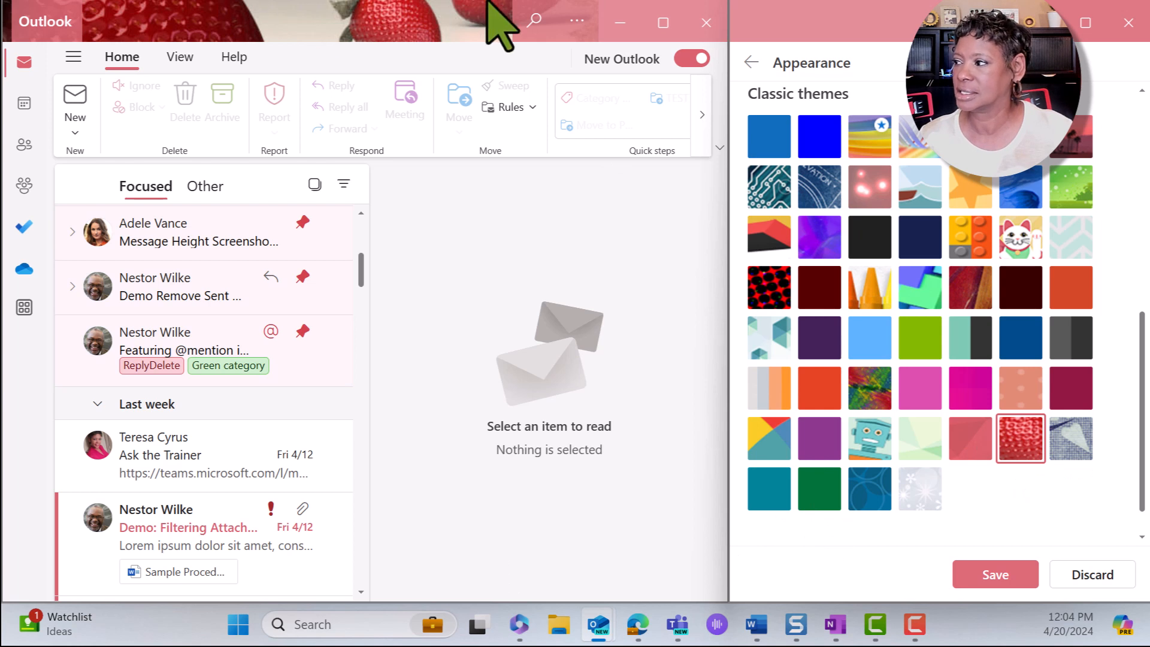
mouse_move(627, 568)
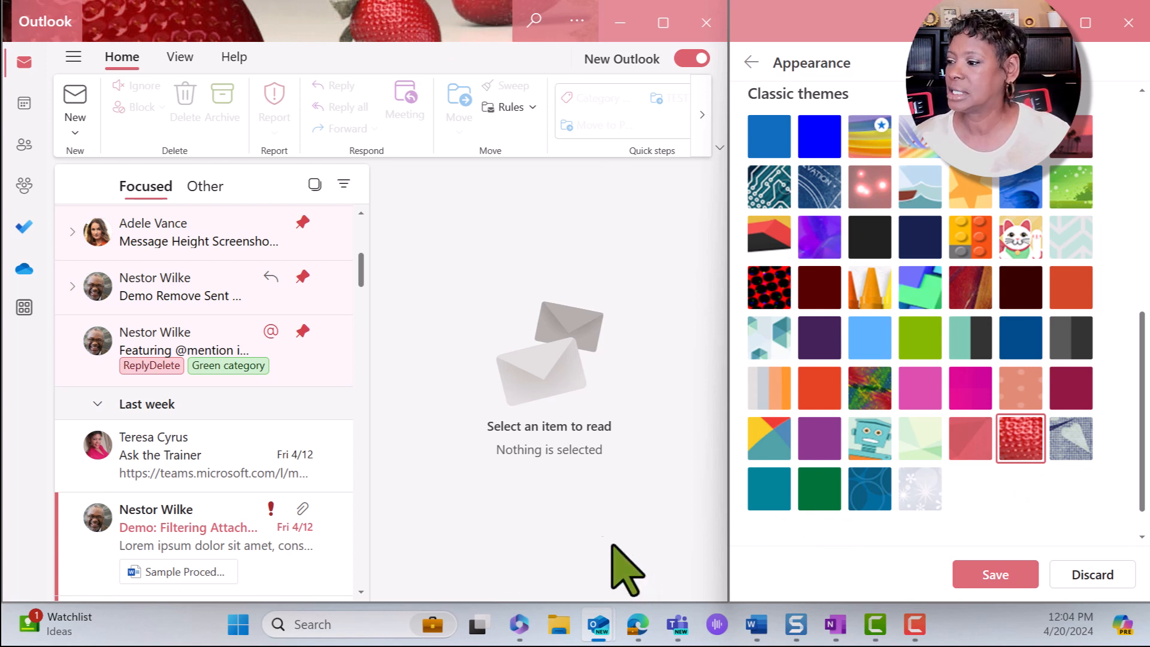
mouse_move(437, 429)
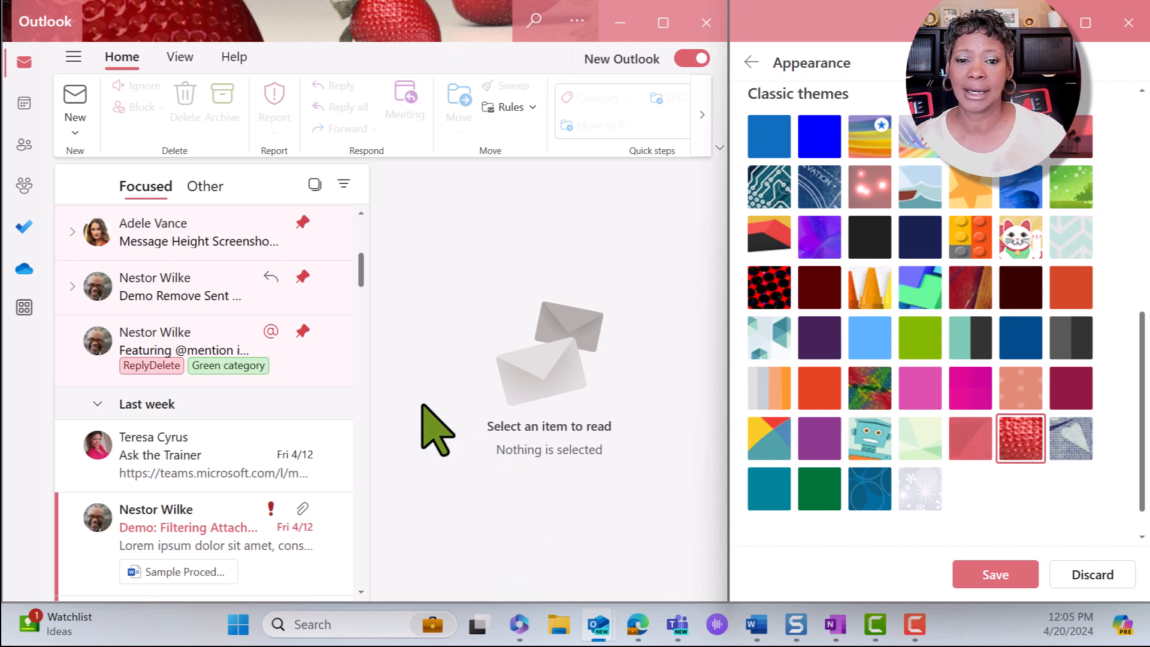
scroll(up, 3)
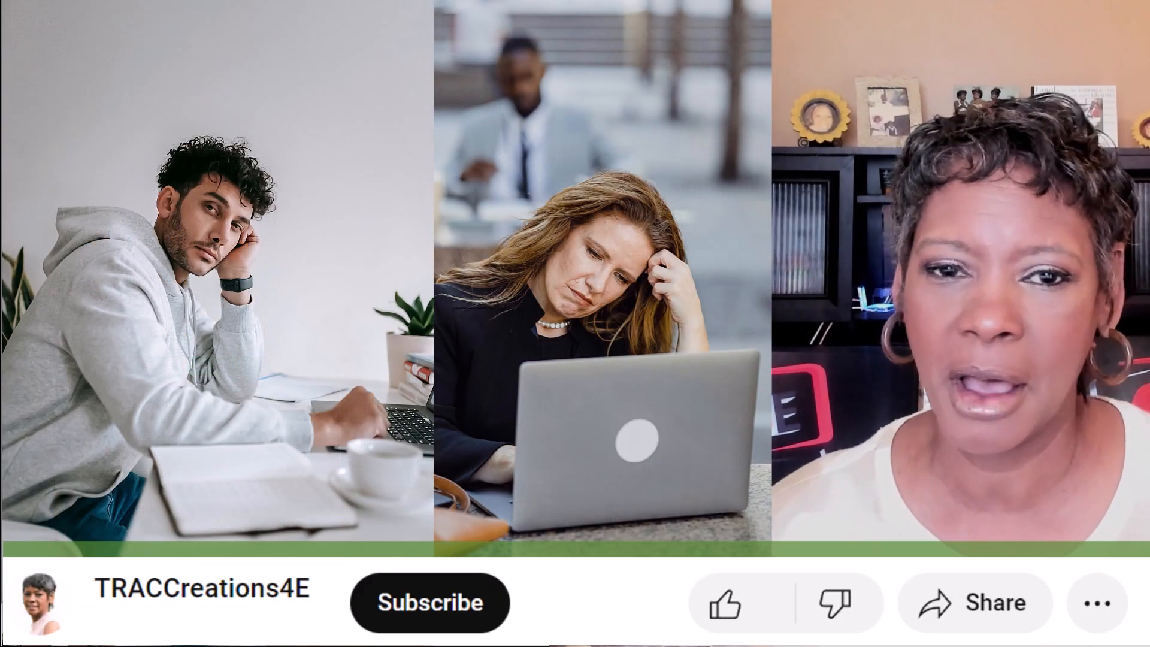
click(726, 602)
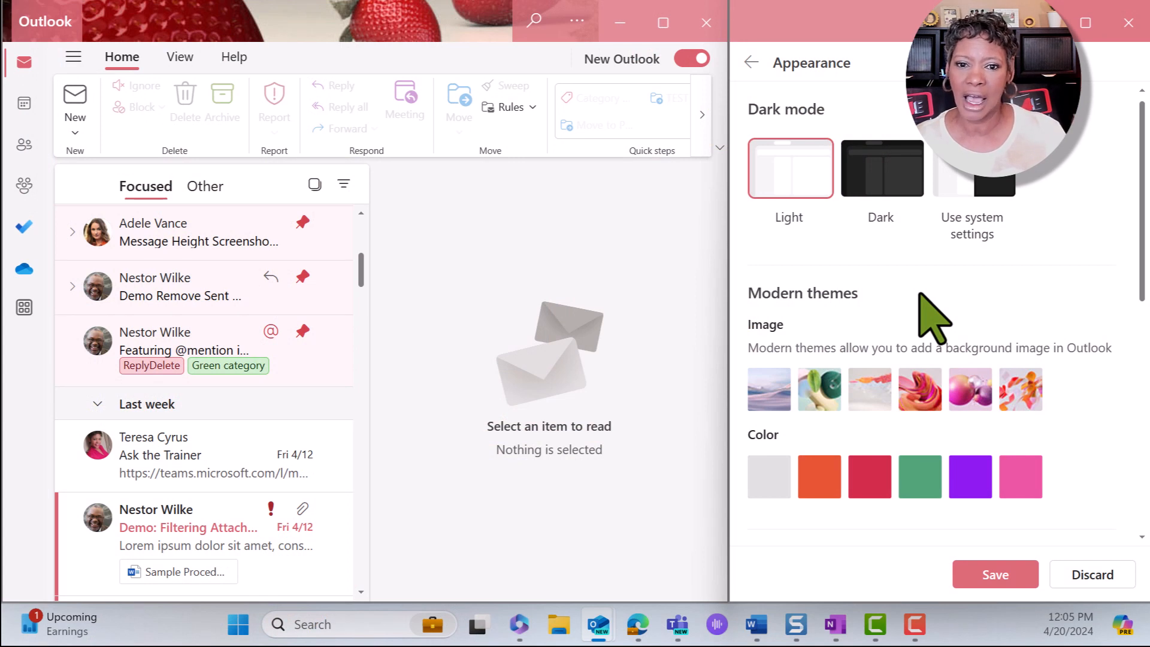
mouse_move(851, 234)
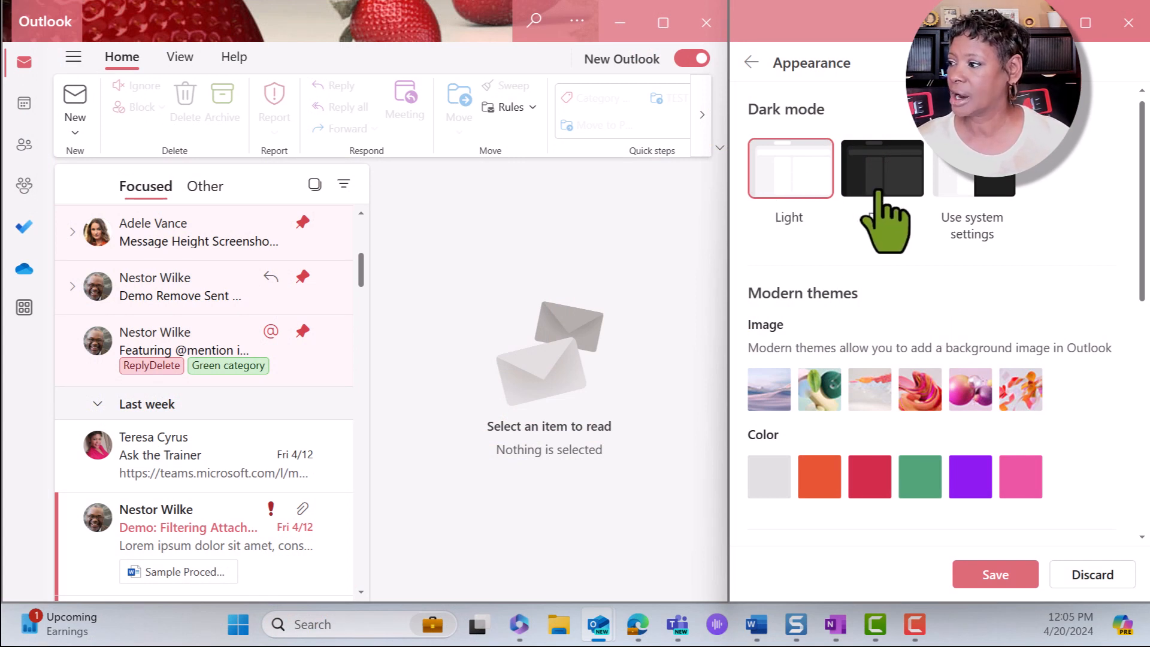
Switch to Dark mode and preview the green, red swirl, purple bubbles and red abstract images.
click(883, 167)
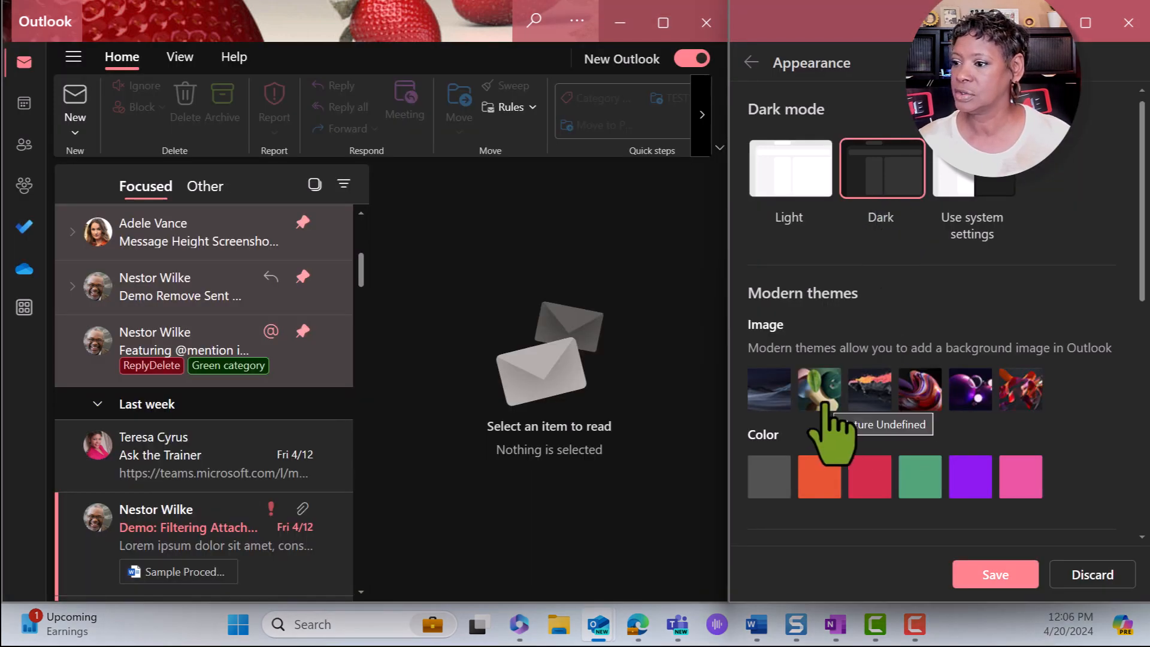
click(819, 390)
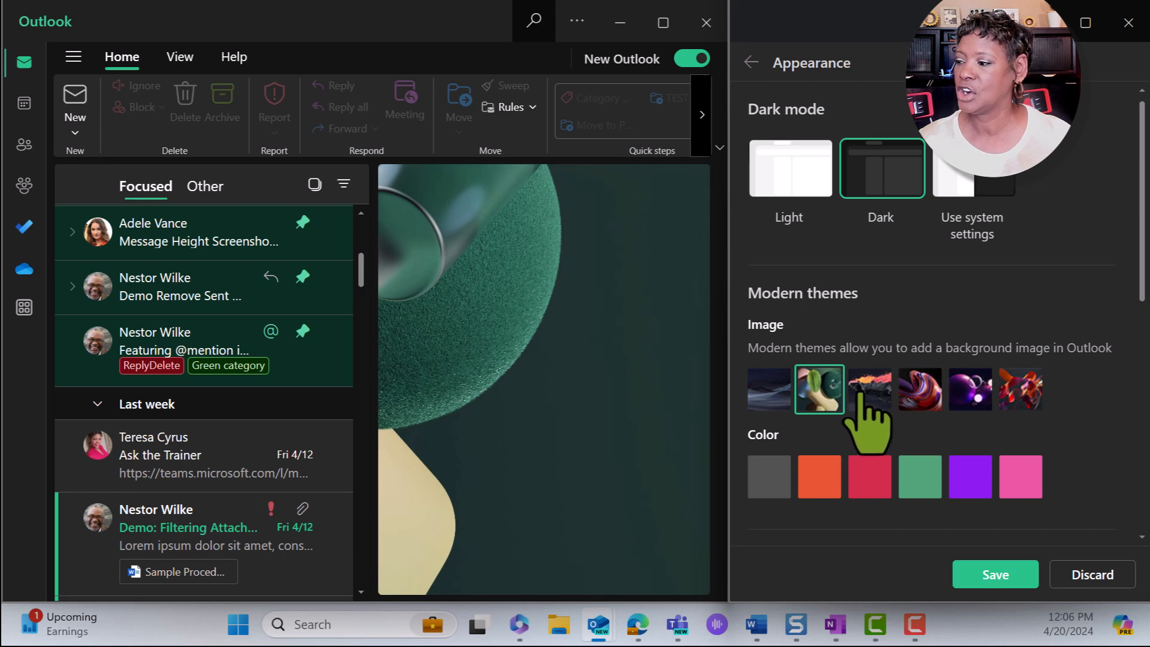
click(919, 390)
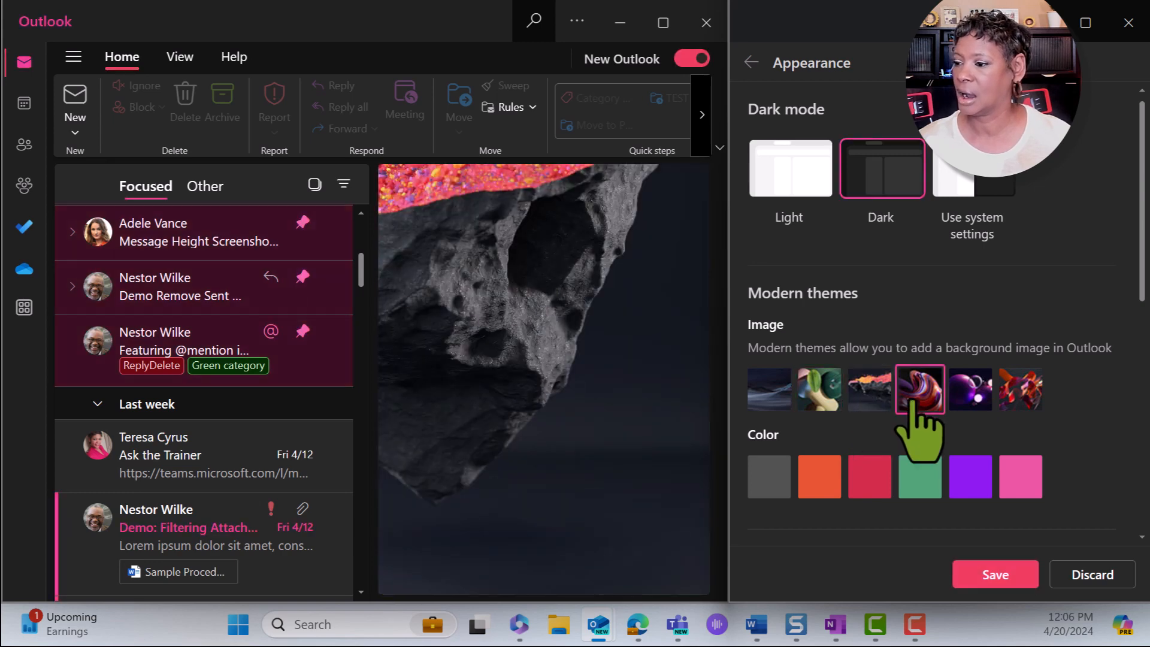
click(969, 390)
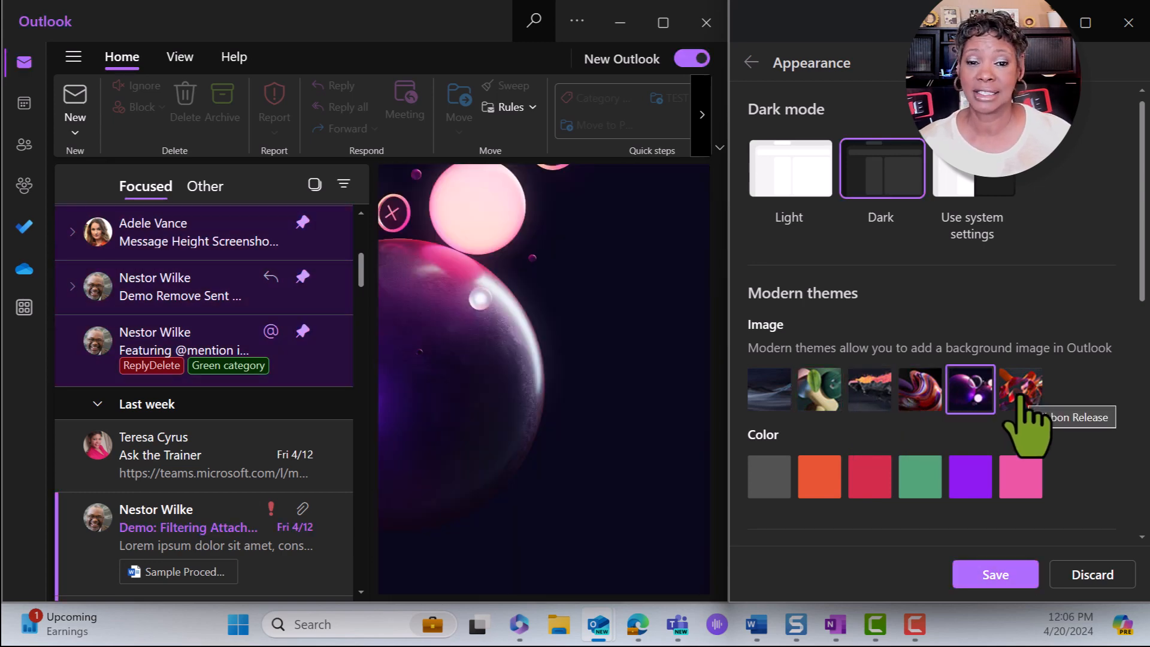
click(1020, 389)
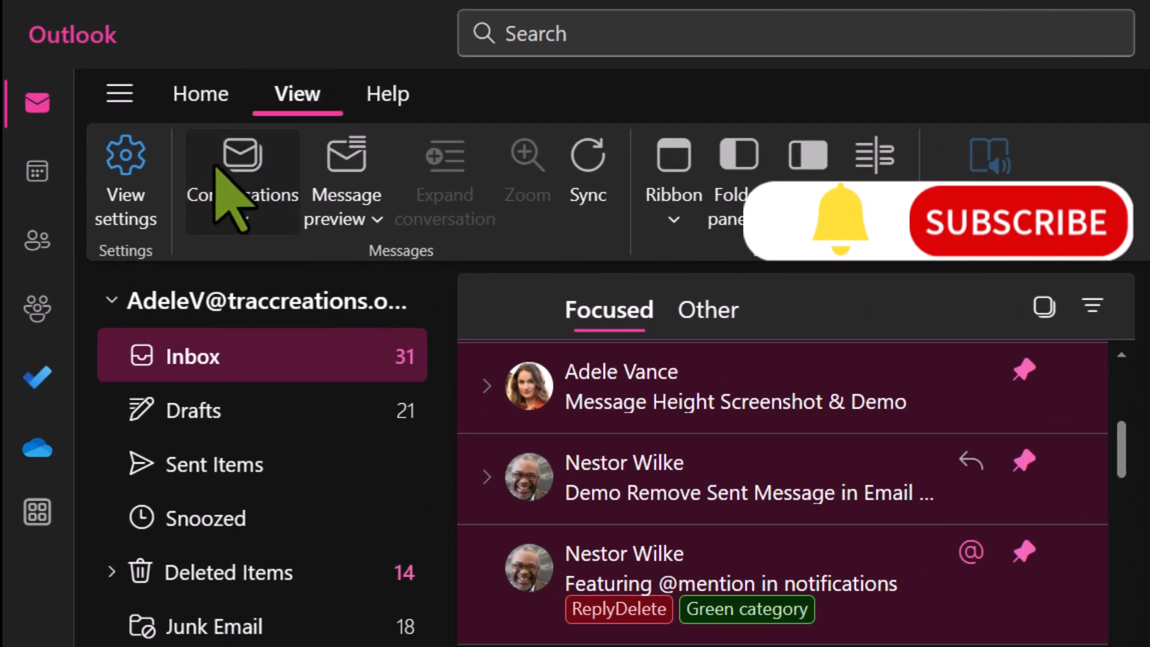
Open Outlook settings and search them for 'theme'.
click(125, 176)
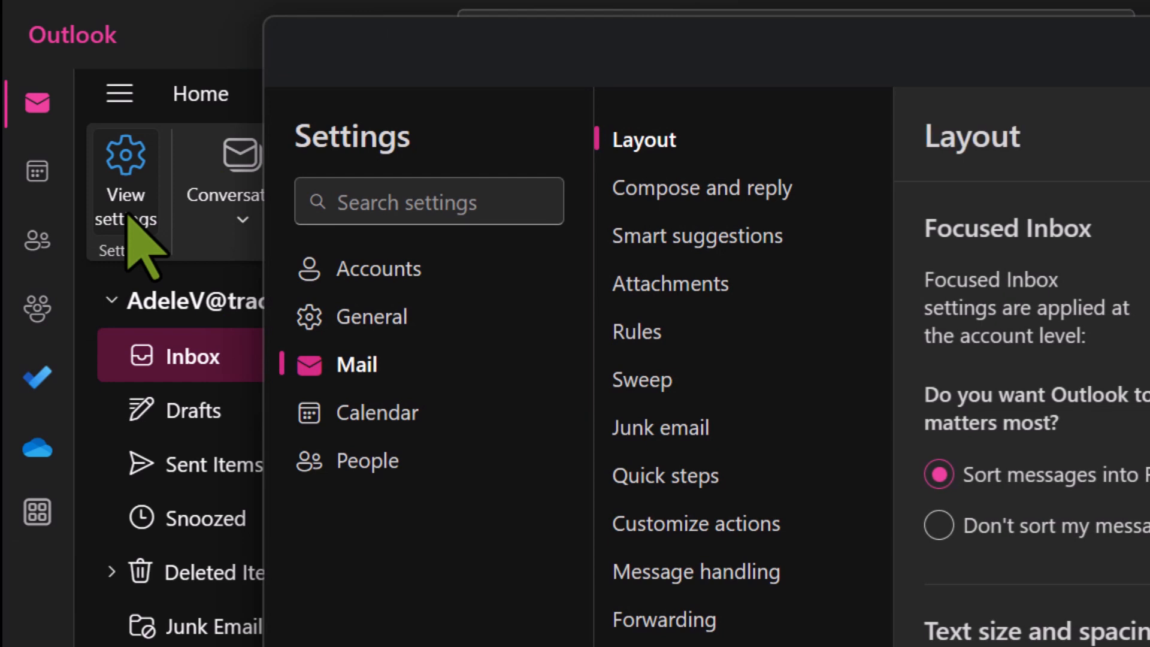
click(428, 202)
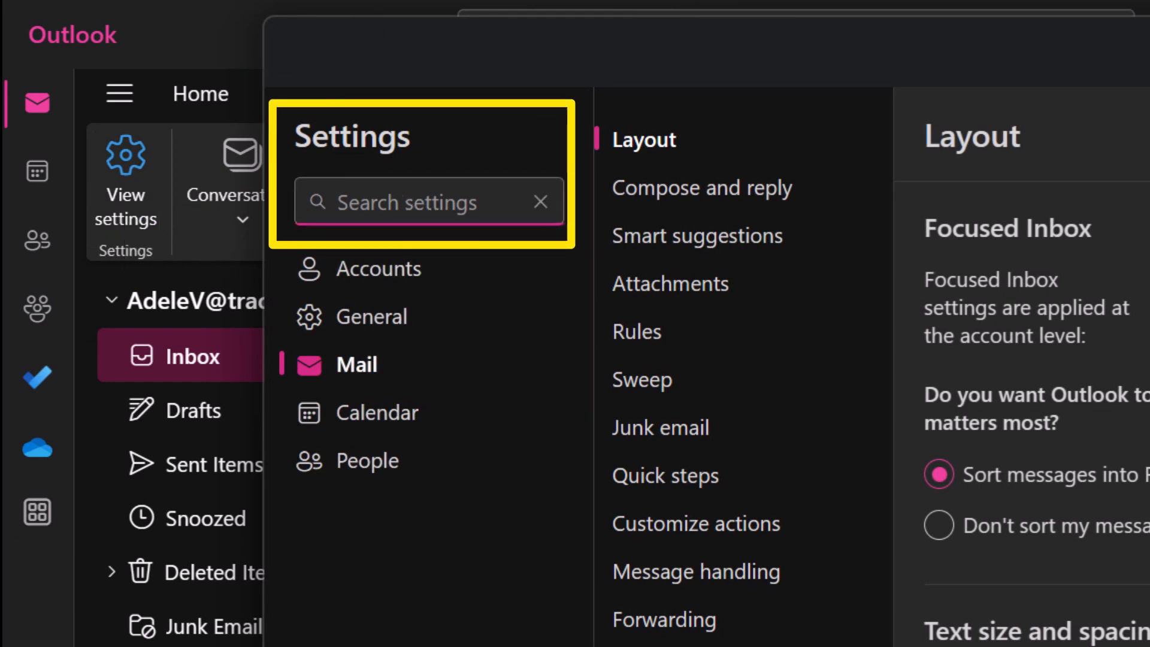
text(theme)
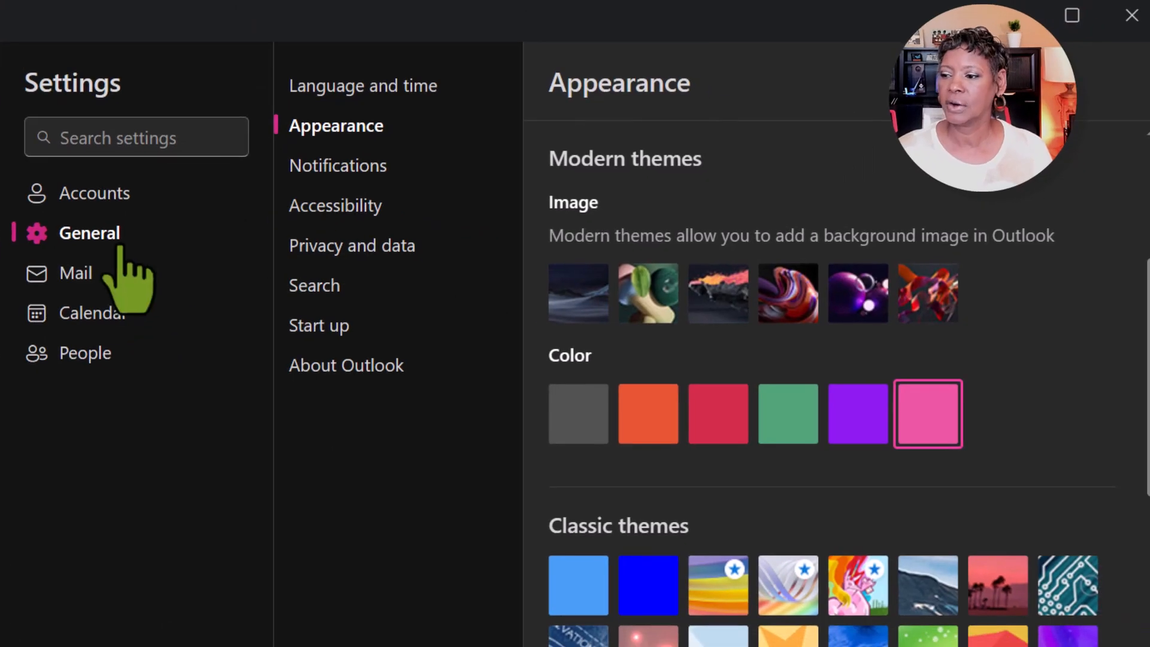
mouse_move(432, 151)
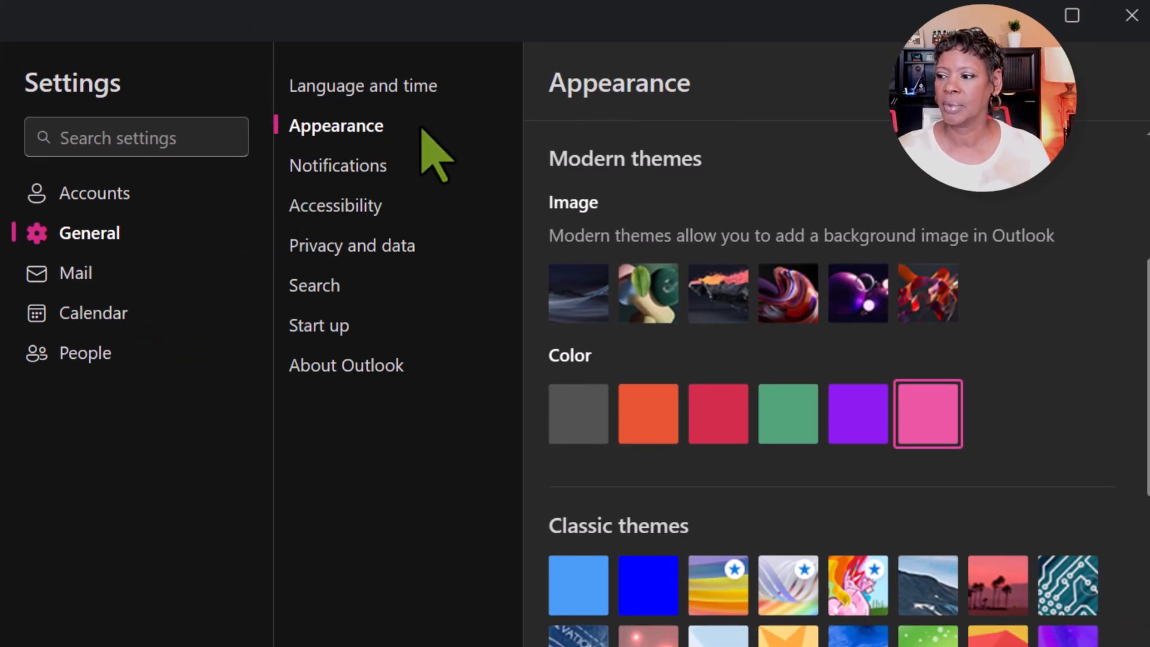
mouse_move(606, 217)
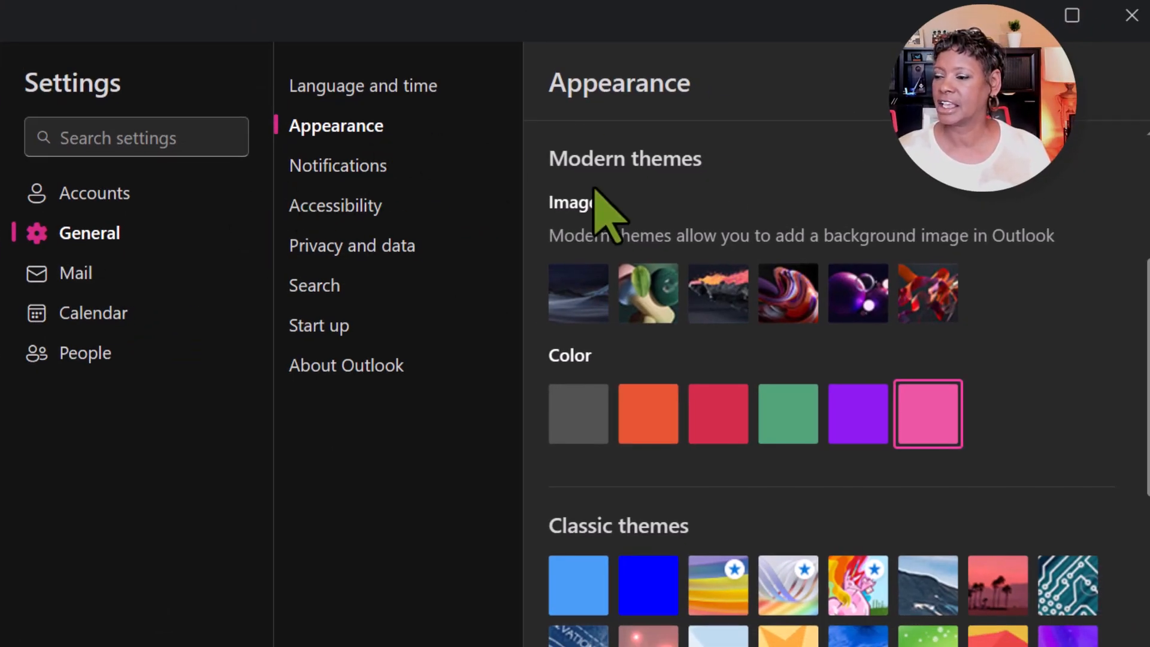
mouse_move(682, 209)
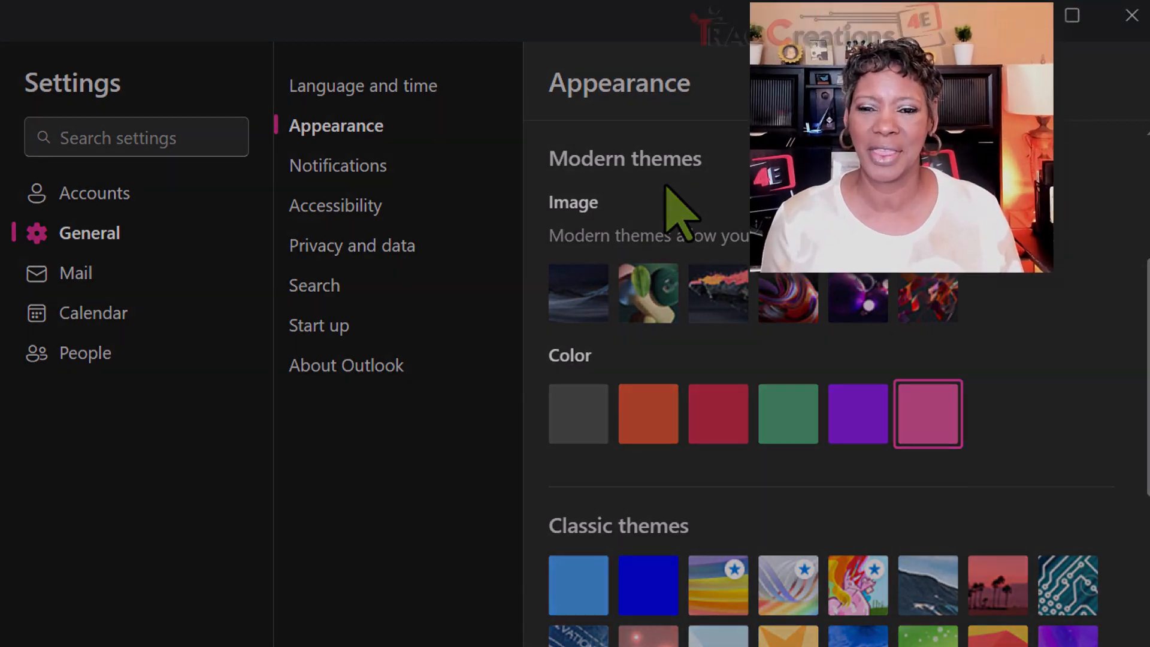